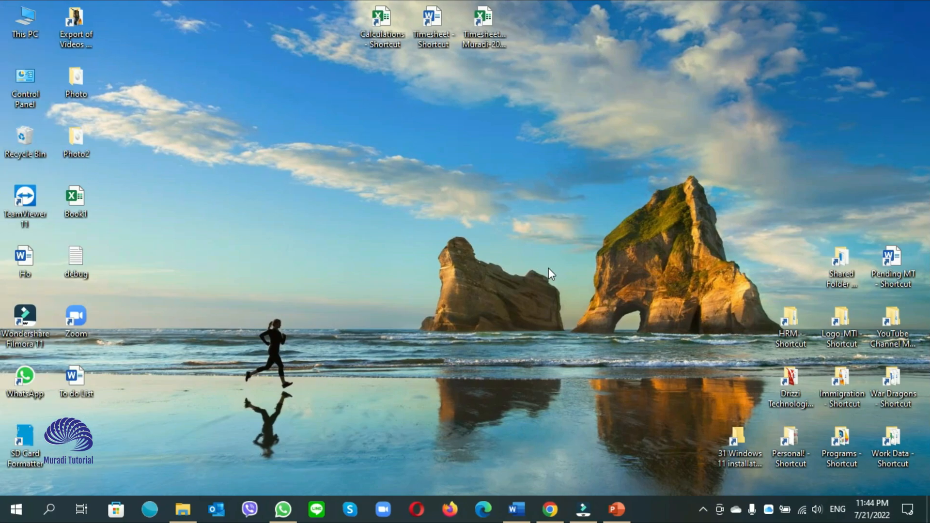
mouse_move(618, 252)
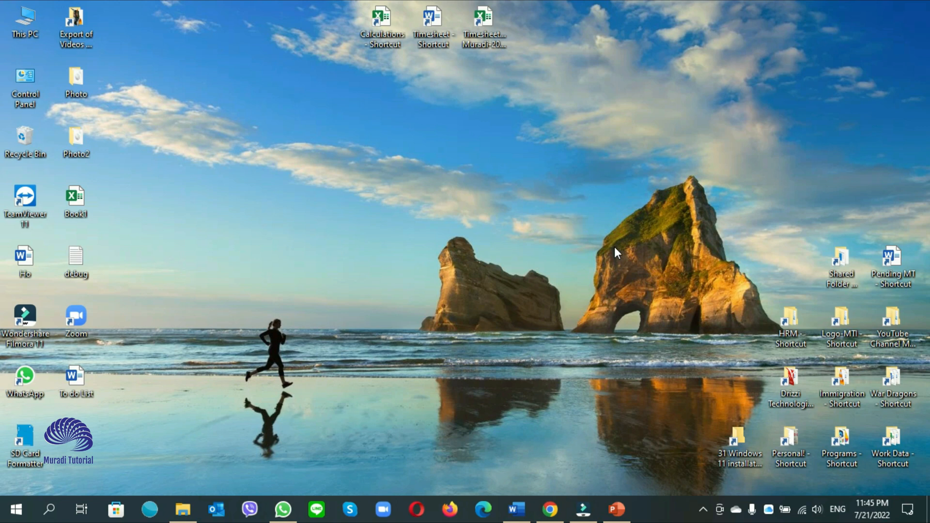
mouse_move(785, 506)
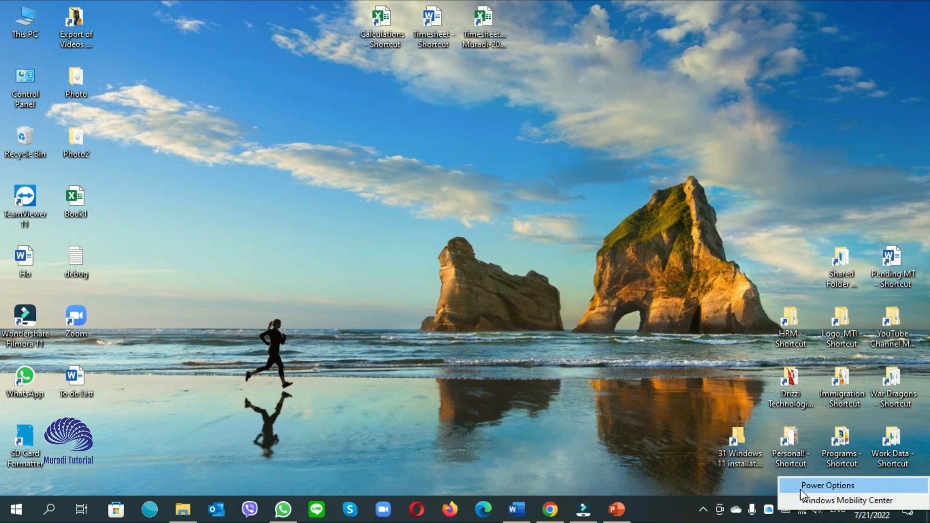
mouse_move(803, 488)
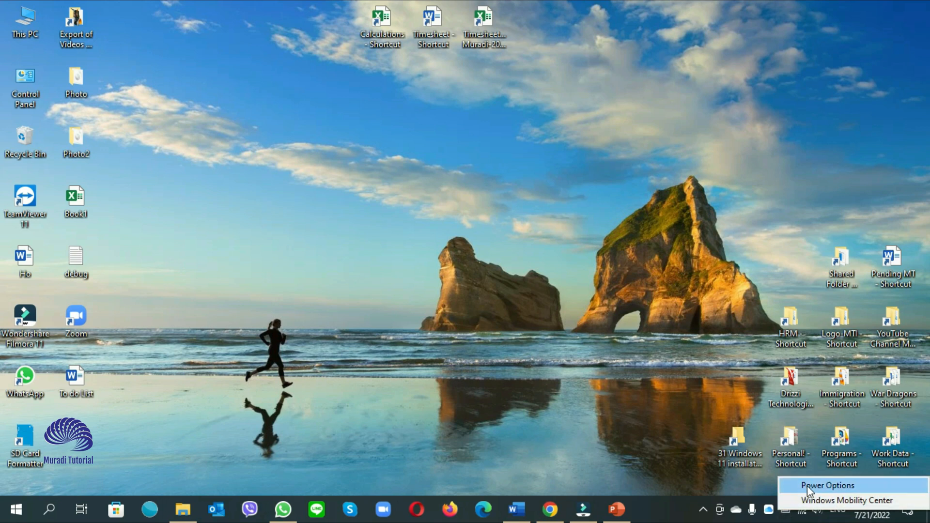
Uncheck 'Turn on fast startup' in Power Options' power button settings and save changes
left_click(825, 485)
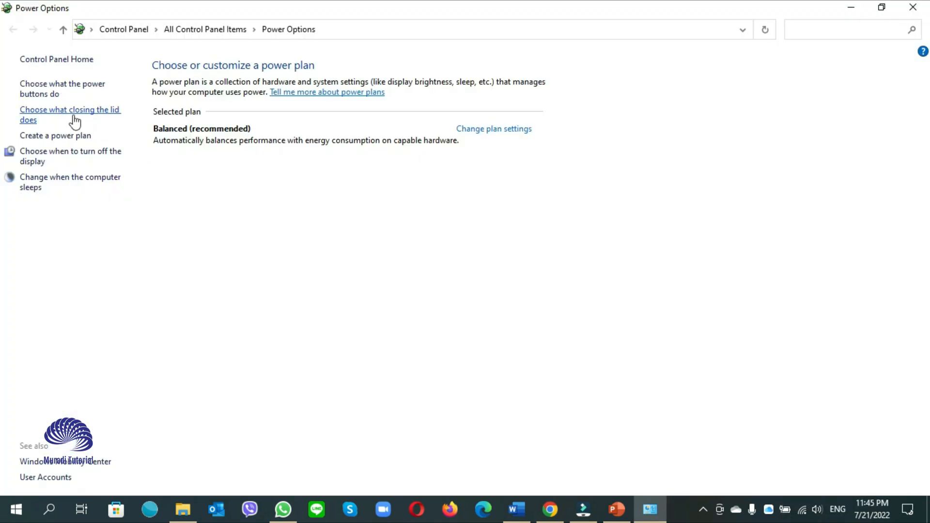
mouse_move(57, 105)
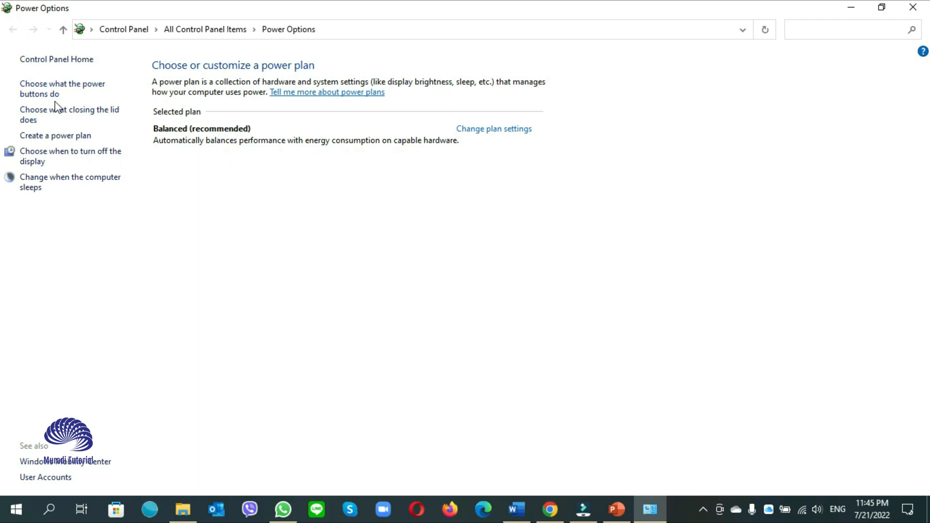
left_click(62, 89)
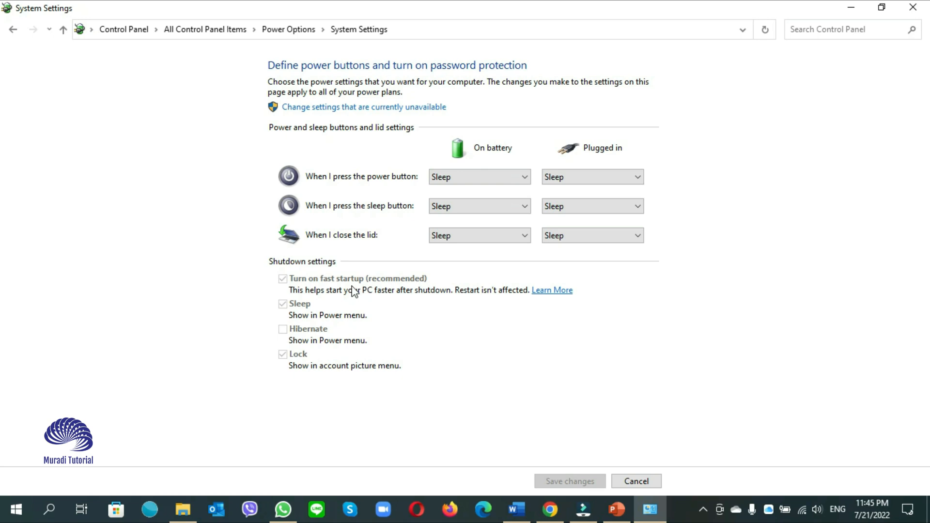
mouse_move(287, 293)
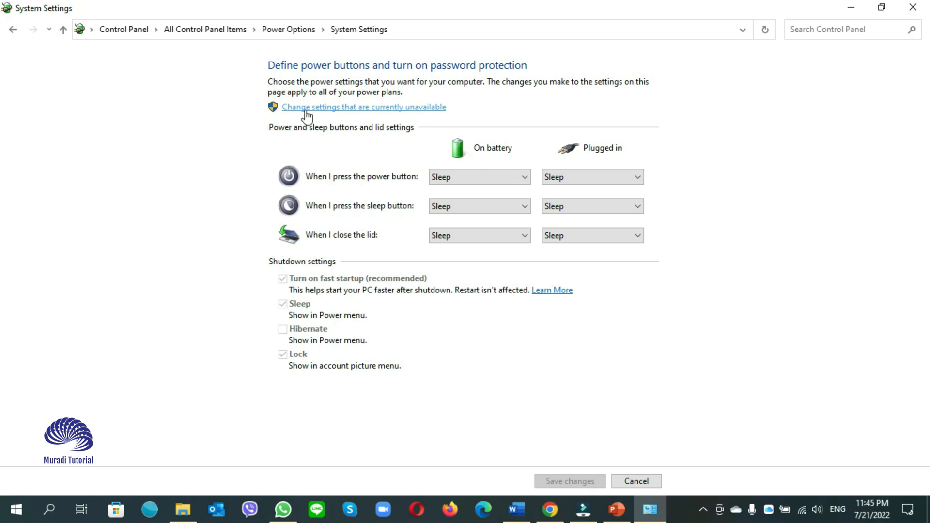
mouse_move(315, 116)
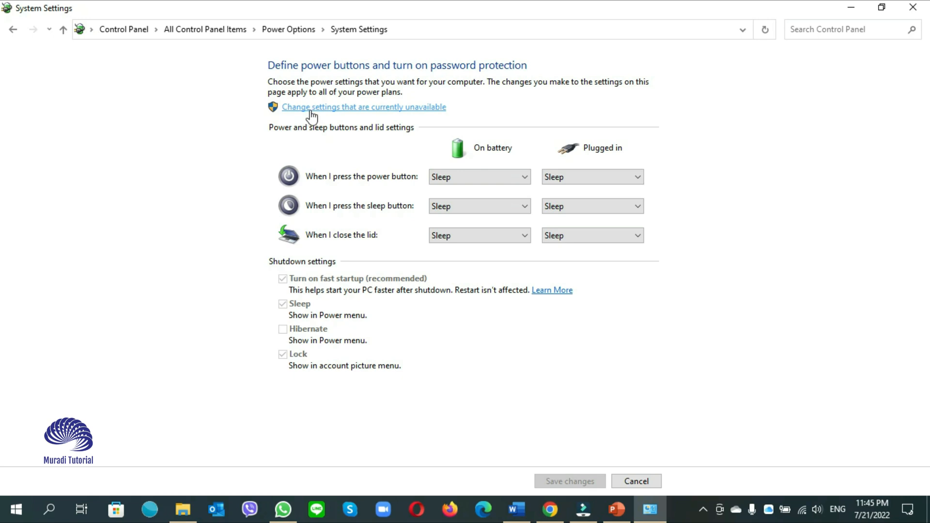
left_click(314, 107)
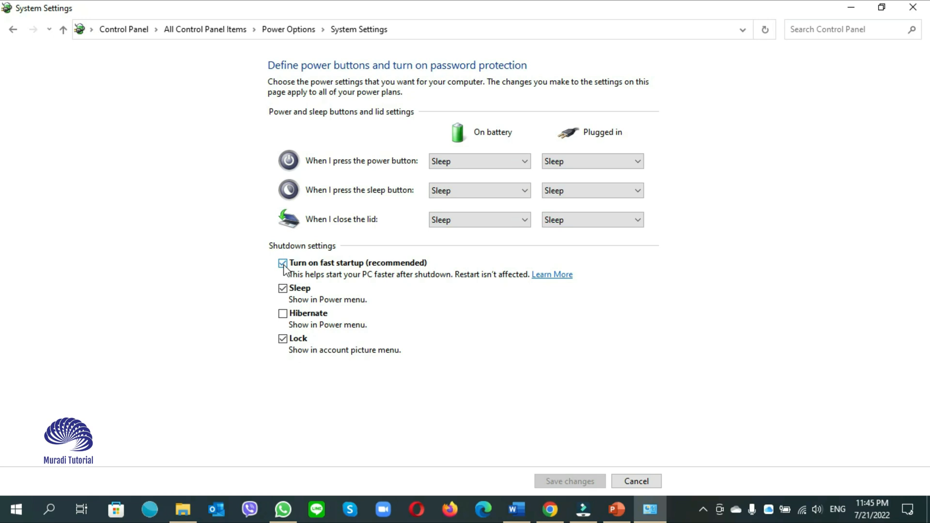
left_click(281, 264)
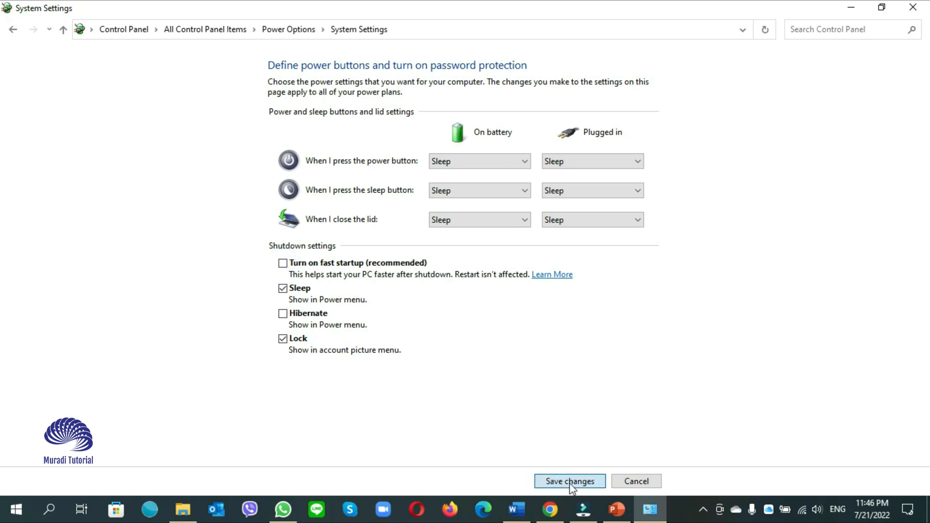
left_click(570, 481)
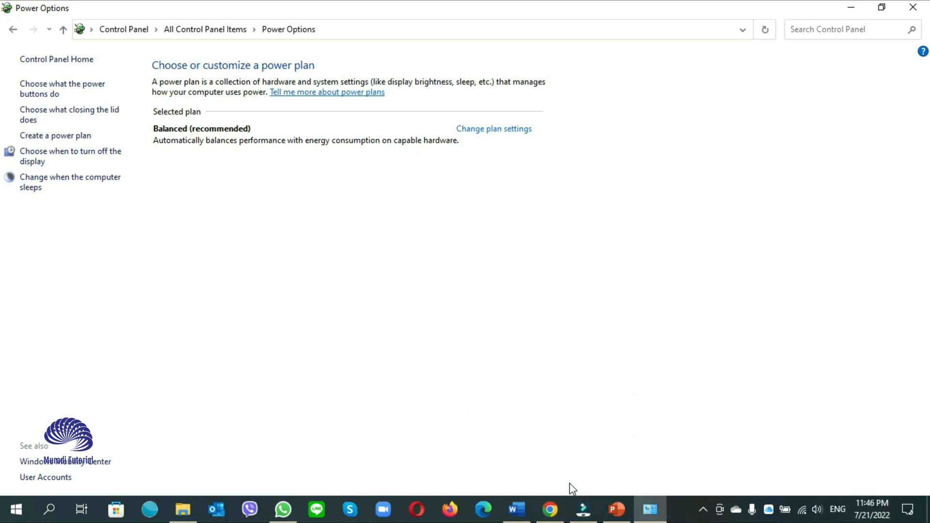
mouse_move(416, 338)
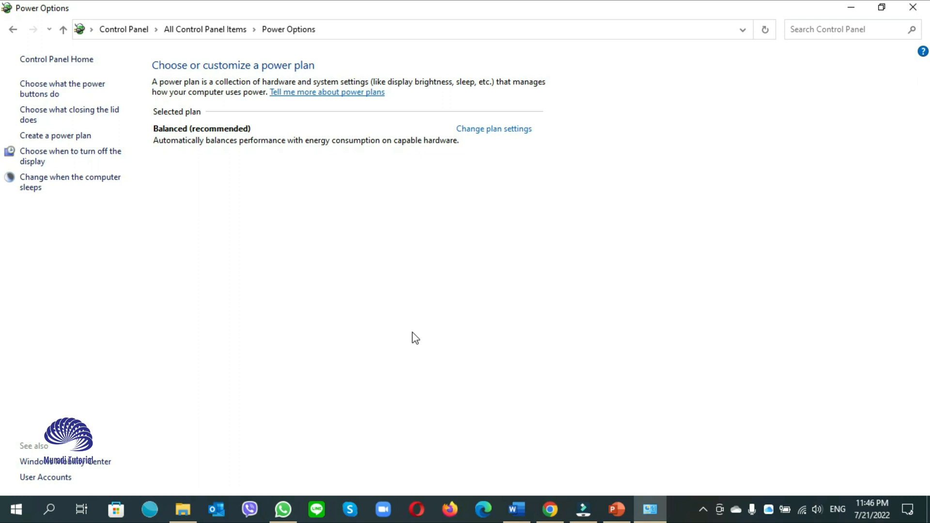
mouse_move(561, 473)
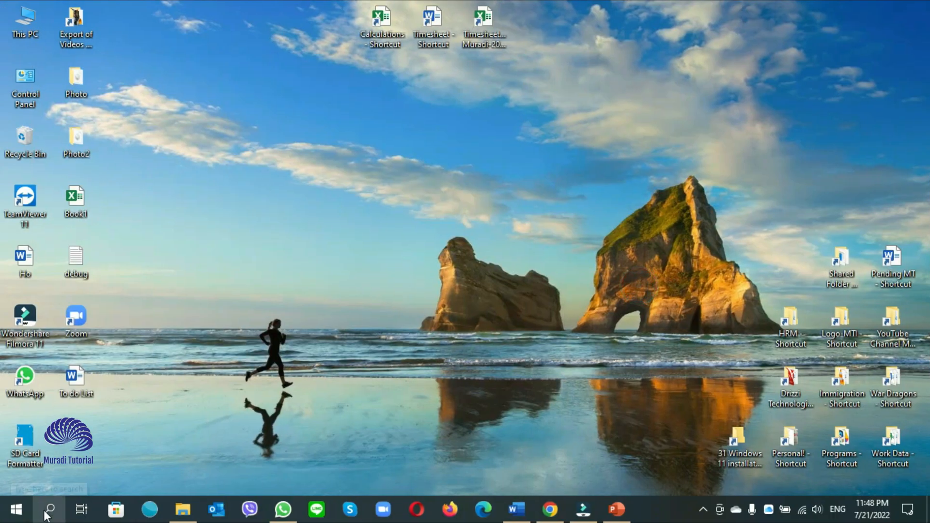
Search Windows for 'sysdm' to bring up System Properties
left_click(47, 507)
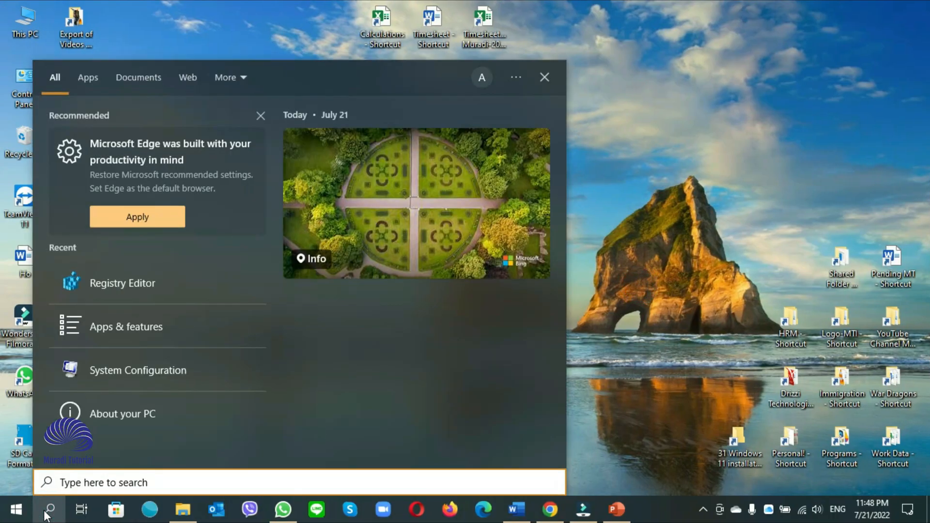
type("sysdm")
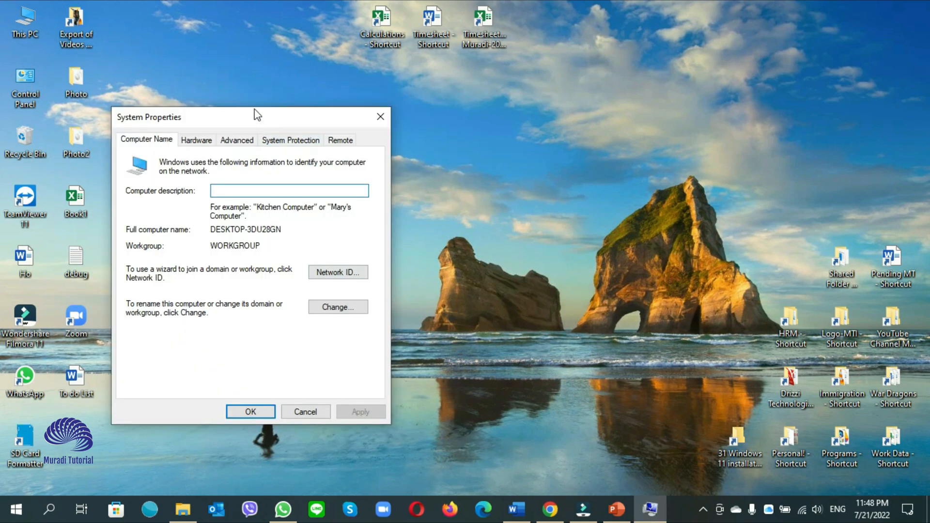
Uncheck 'Automatically restart' under Advanced > Startup and Recovery and confirm with OK
left_click_drag(258, 117, 344, 90)
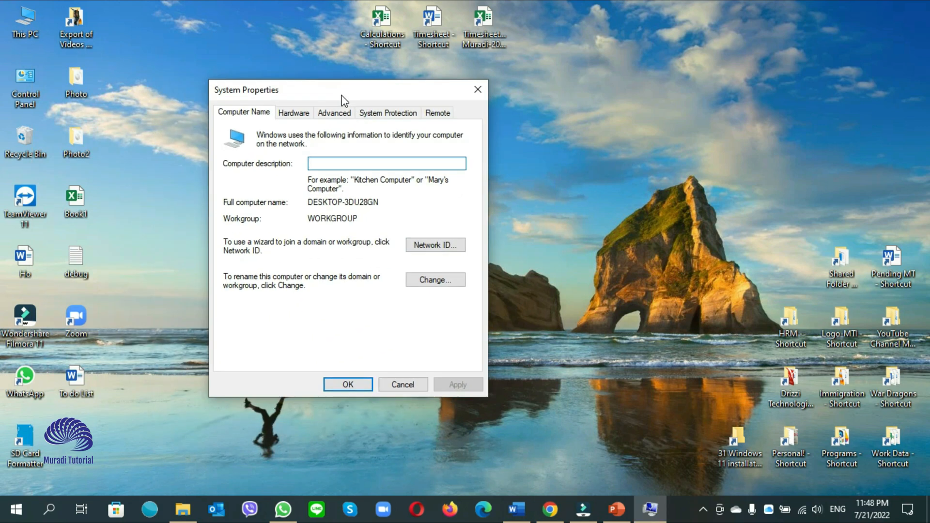
left_click(334, 113)
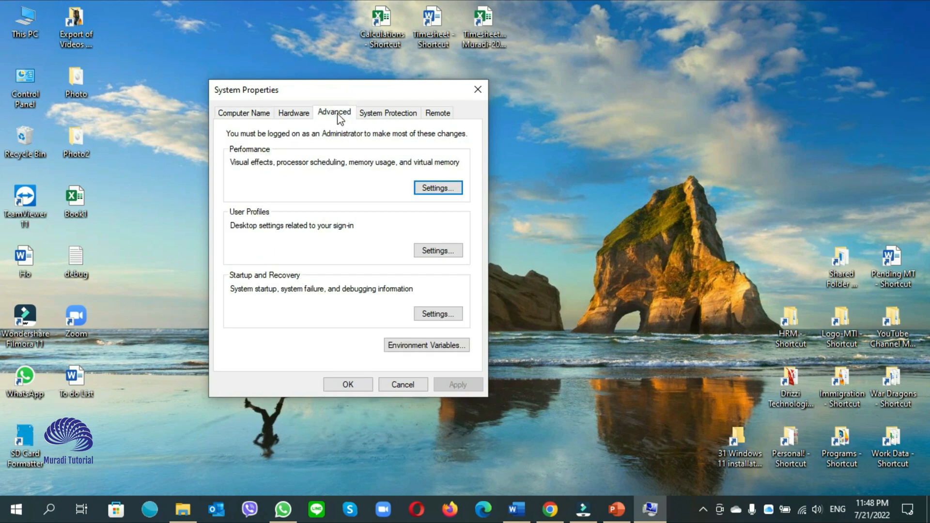
mouse_move(301, 285)
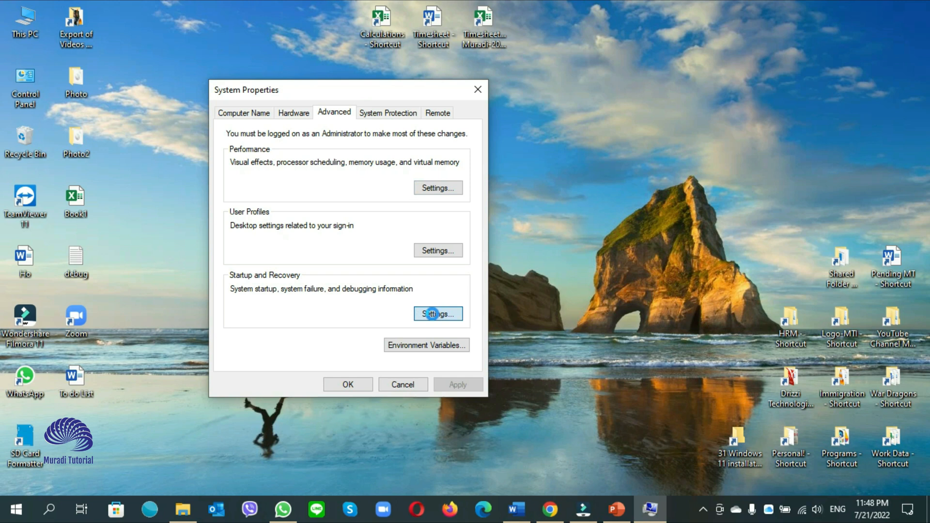
left_click(439, 314)
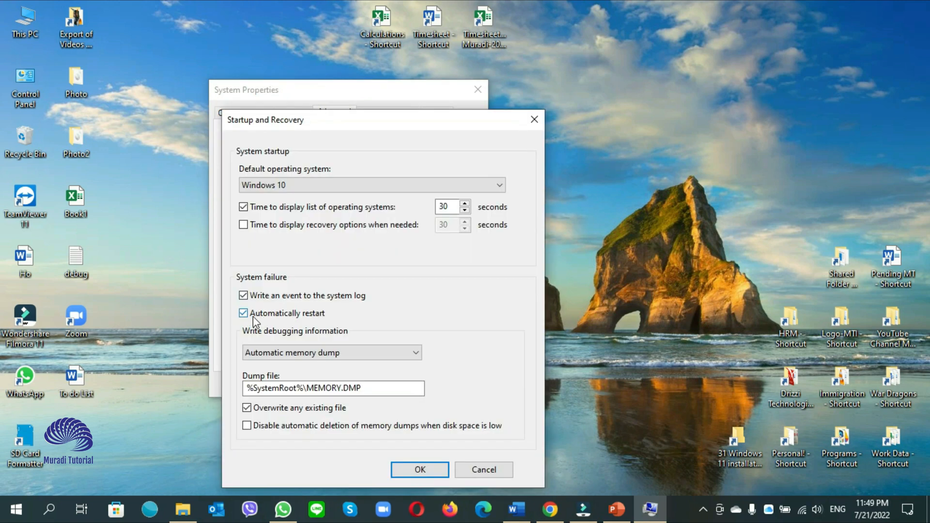
left_click(243, 314)
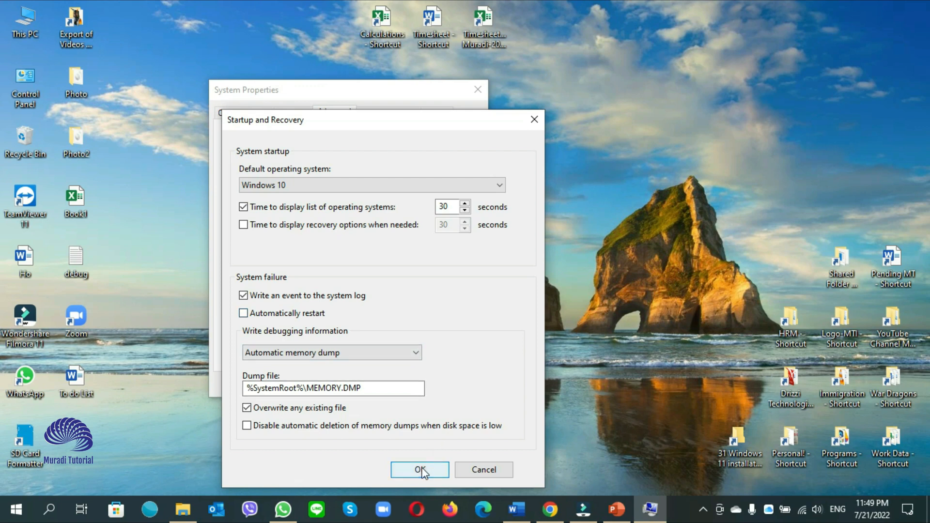
left_click(420, 469)
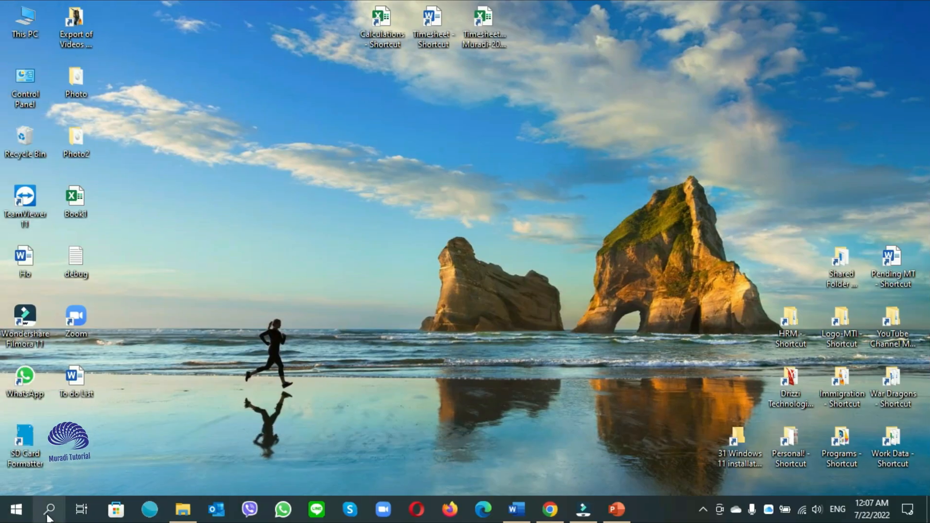
Open Registry Editor from the taskbar search
left_click(47, 505)
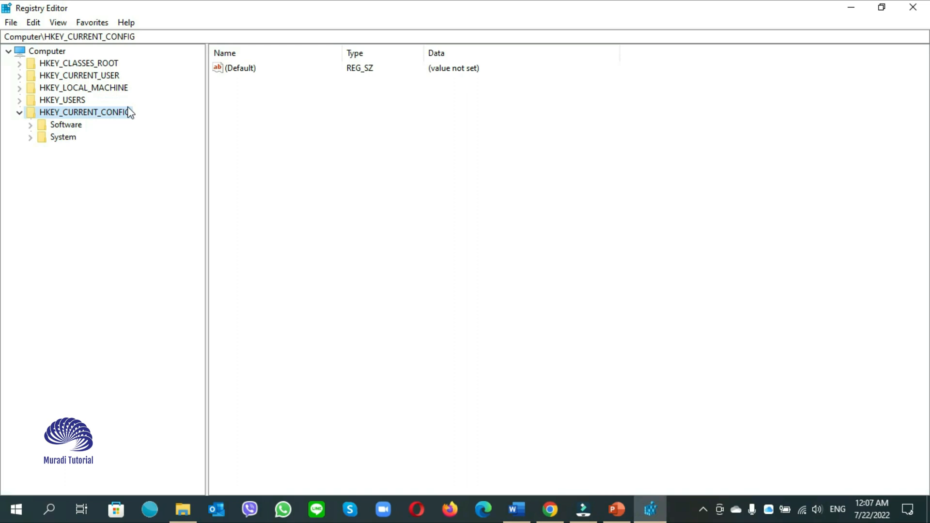
Navigate to HKLM\SOFTWARE\Microsoft\Windows NT\CurrentVersion\Winlogon and select PowerdownAfterShutdown
left_click(19, 112)
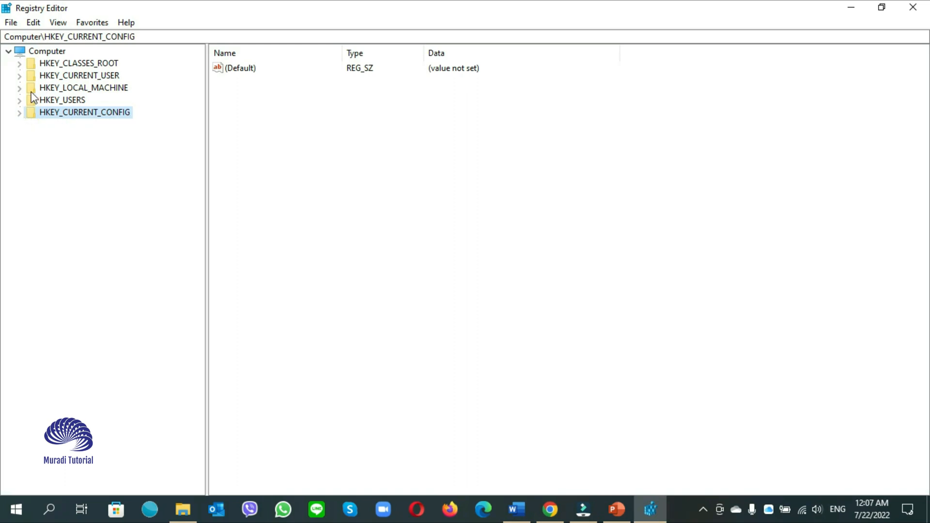
left_click(20, 87)
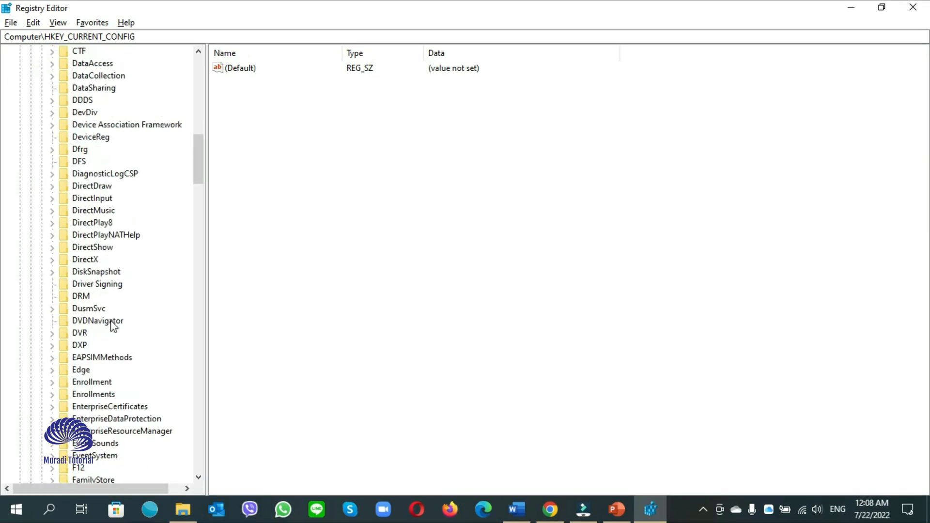
scroll("down", 3)
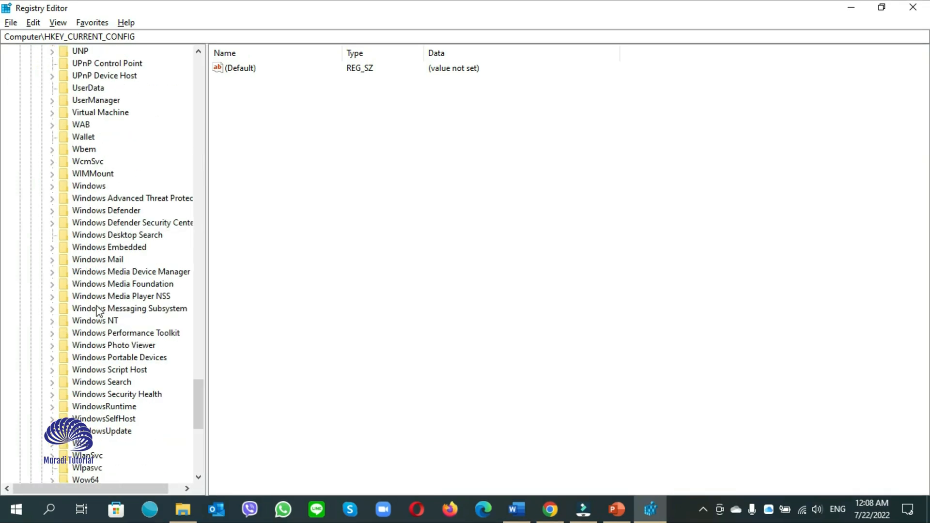
left_click(95, 321)
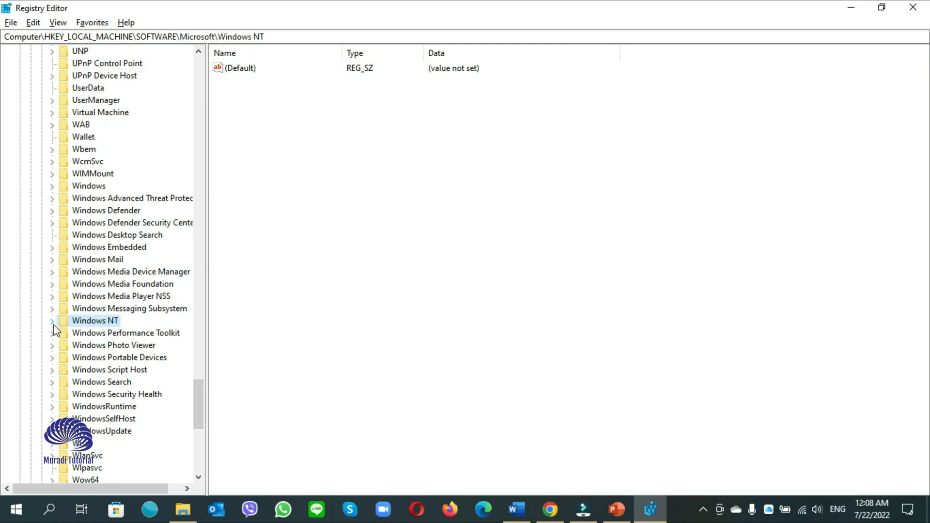
left_click(52, 321)
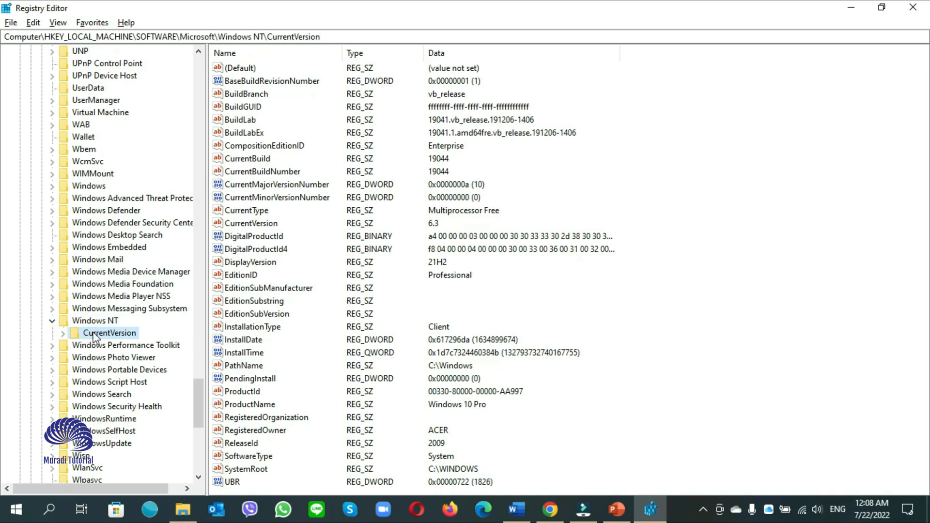
mouse_move(65, 339)
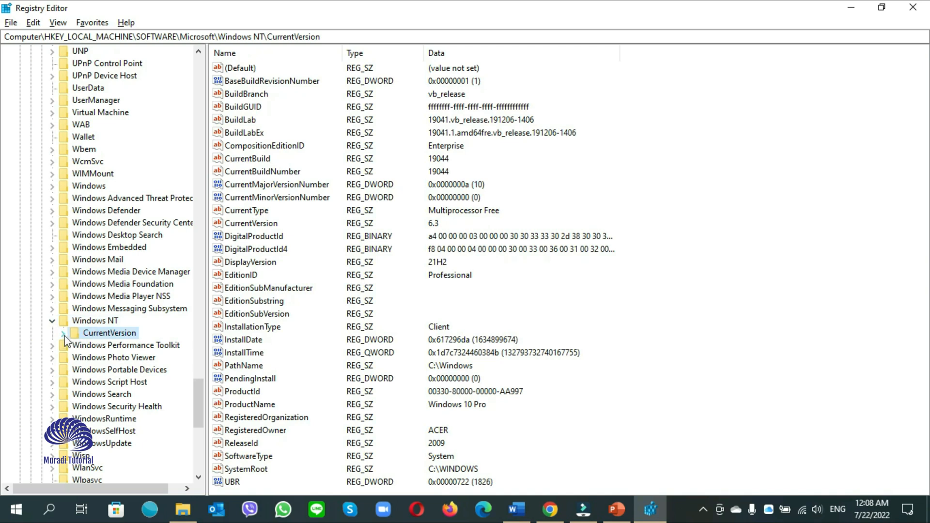
left_click(67, 333)
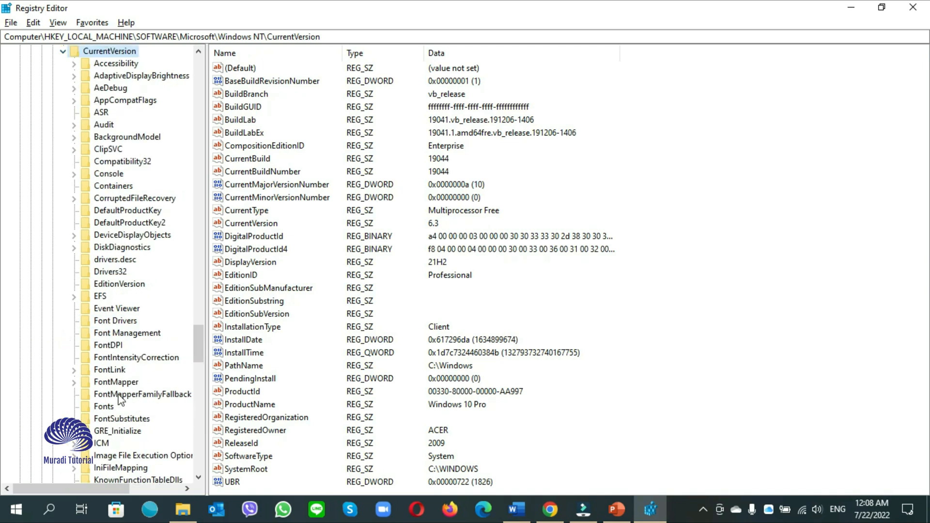
left_click(112, 333)
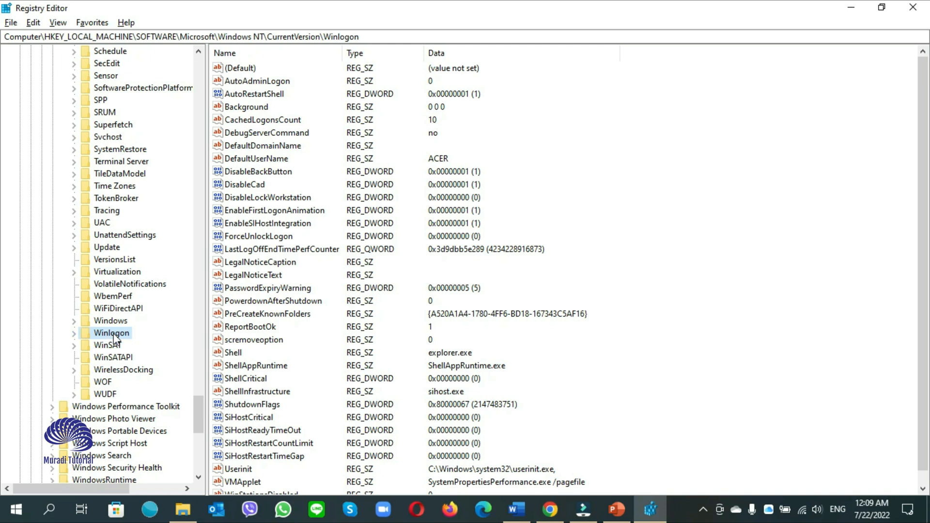
mouse_move(277, 135)
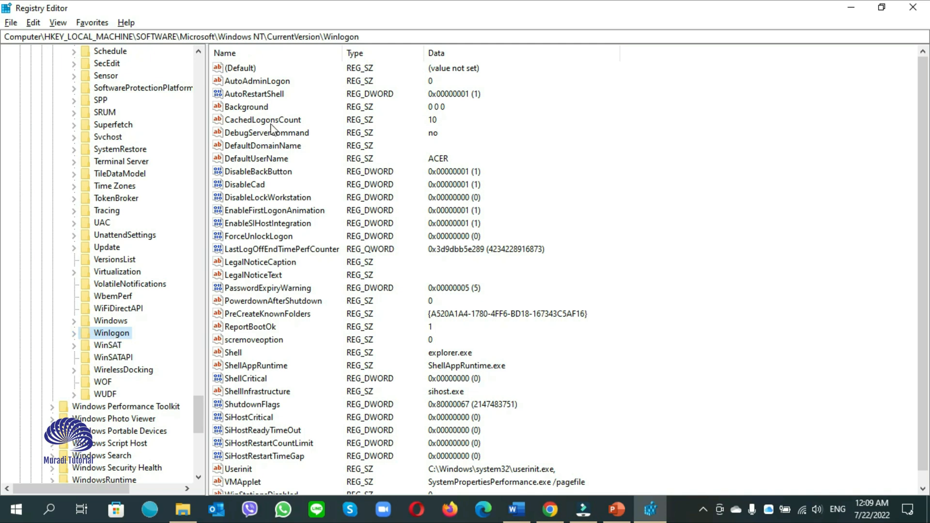
left_click(272, 301)
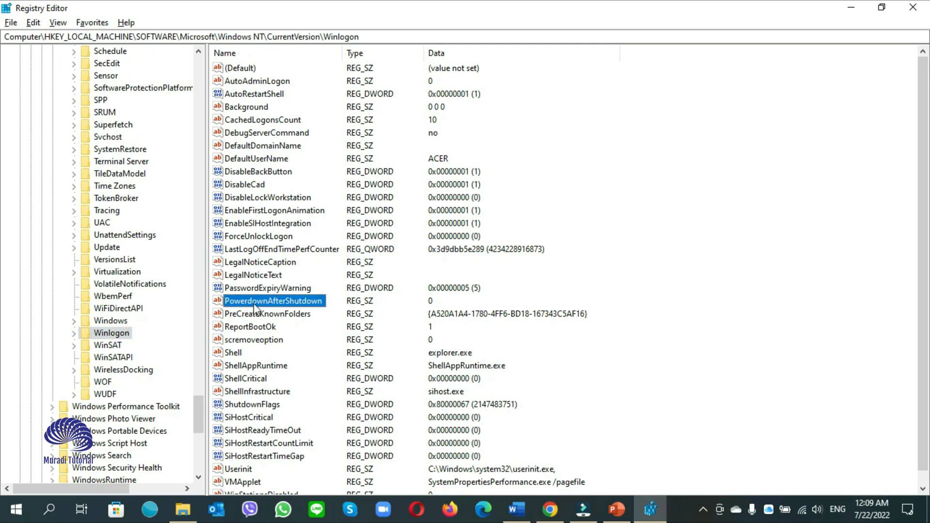
Set PowerdownAfterShutdown's value data to 1 and close Registry Editor
double_click(273, 301)
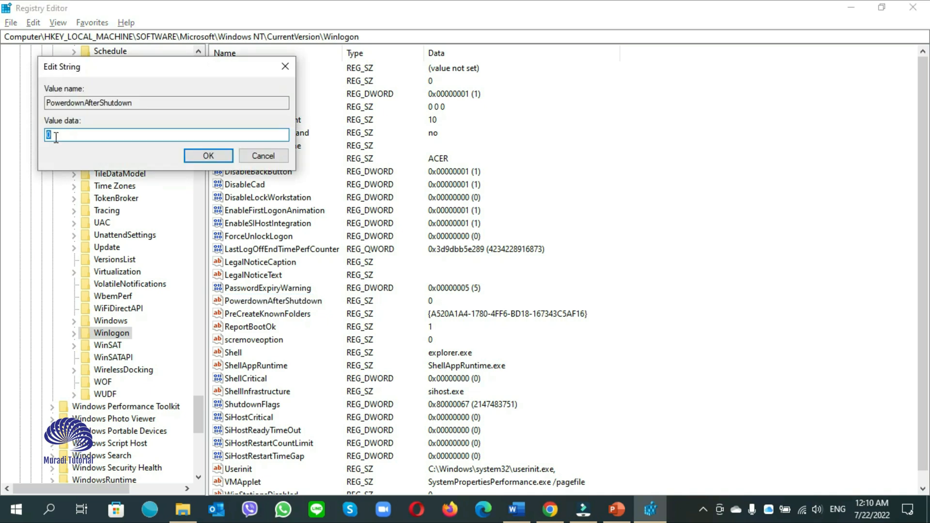
type("1")
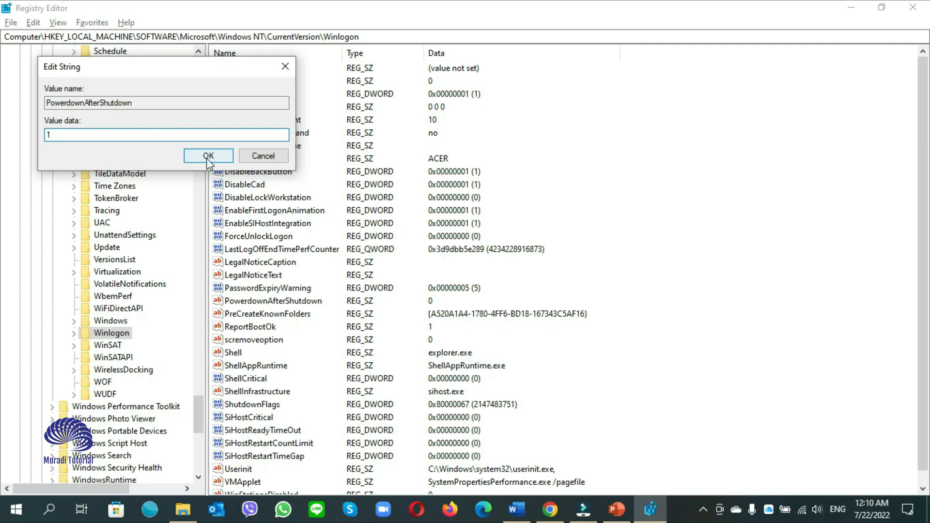
left_click(209, 155)
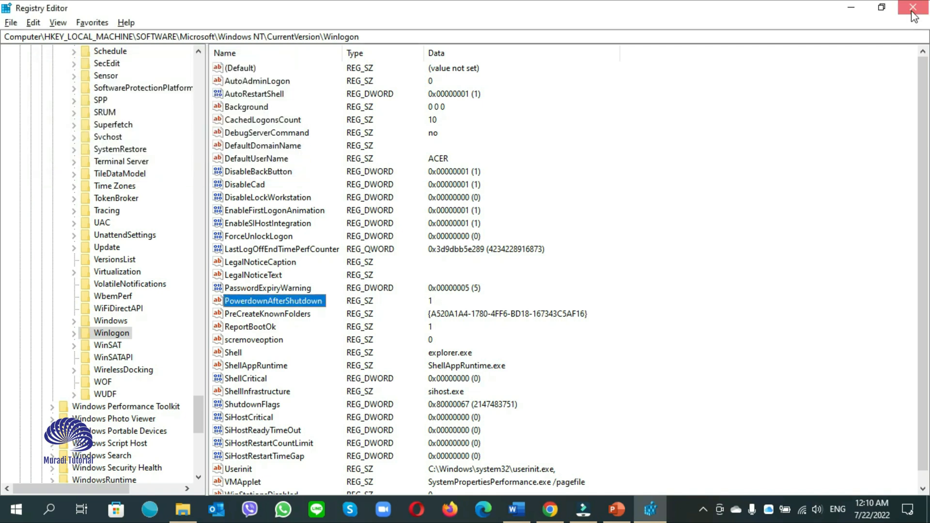
left_click(913, 7)
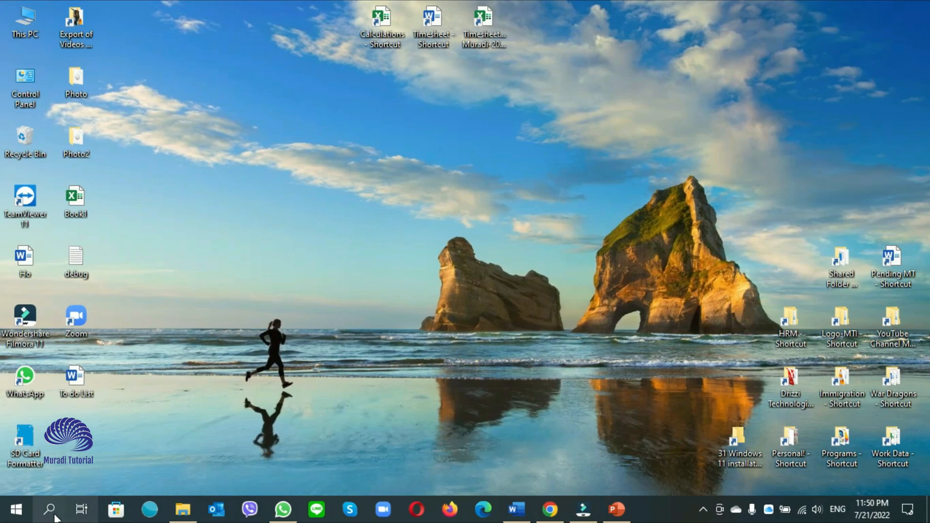
Open Windows Search to look for Command Prompt
left_click(46, 507)
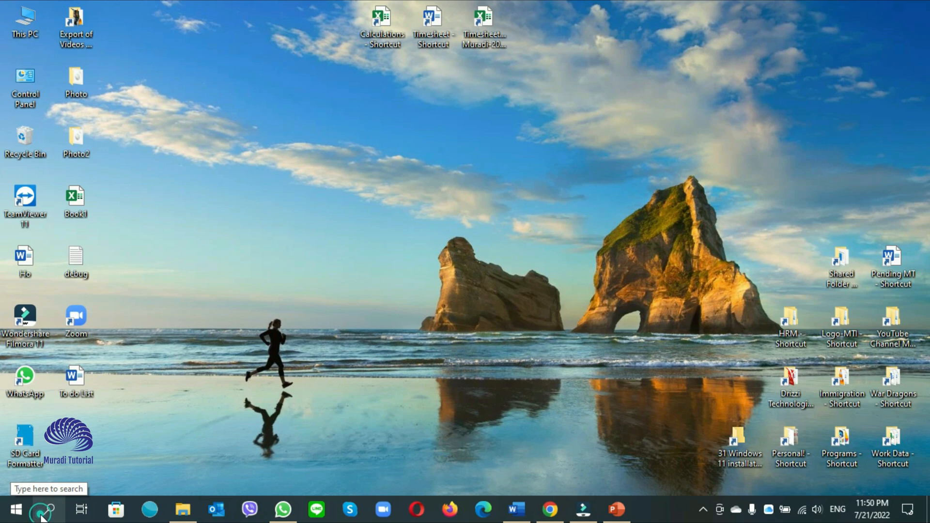
left_click(38, 507)
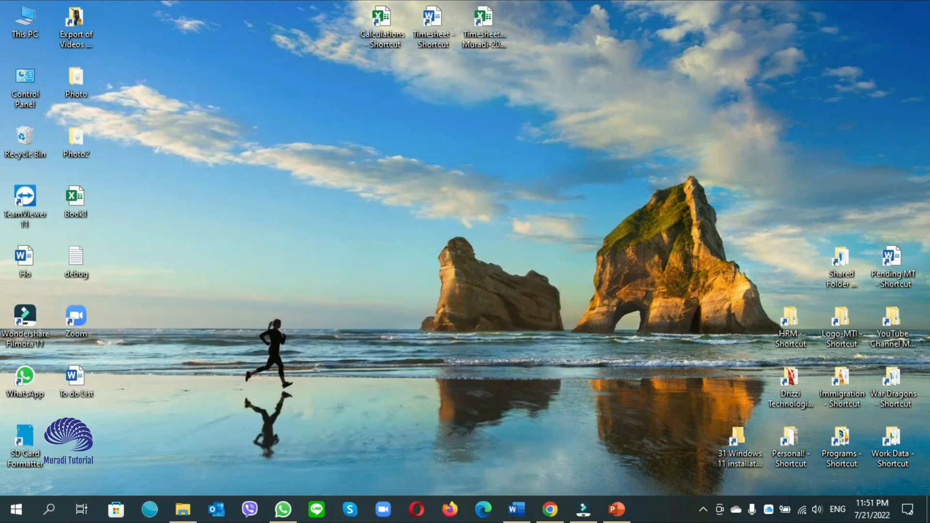
mouse_move(398, 351)
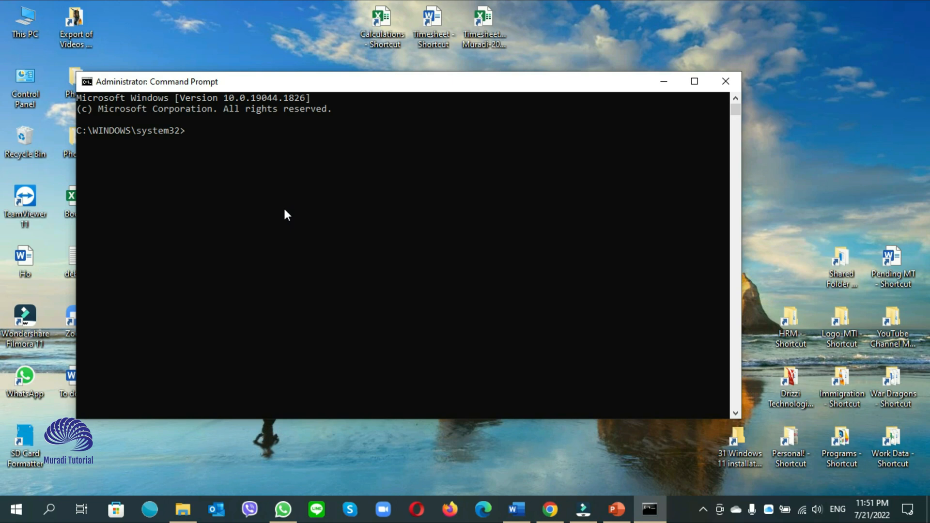
Run sfc /scannow in the administrator Command Prompt
type("sf")
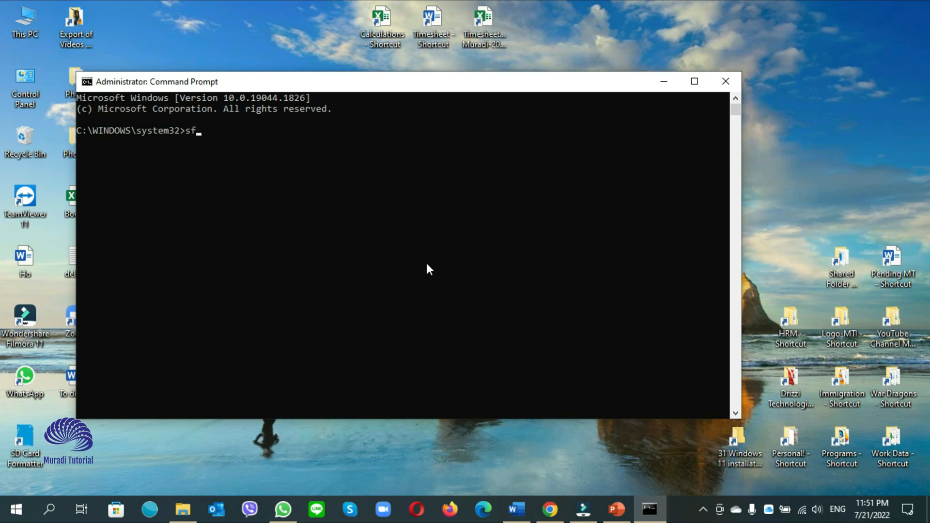
type("c")
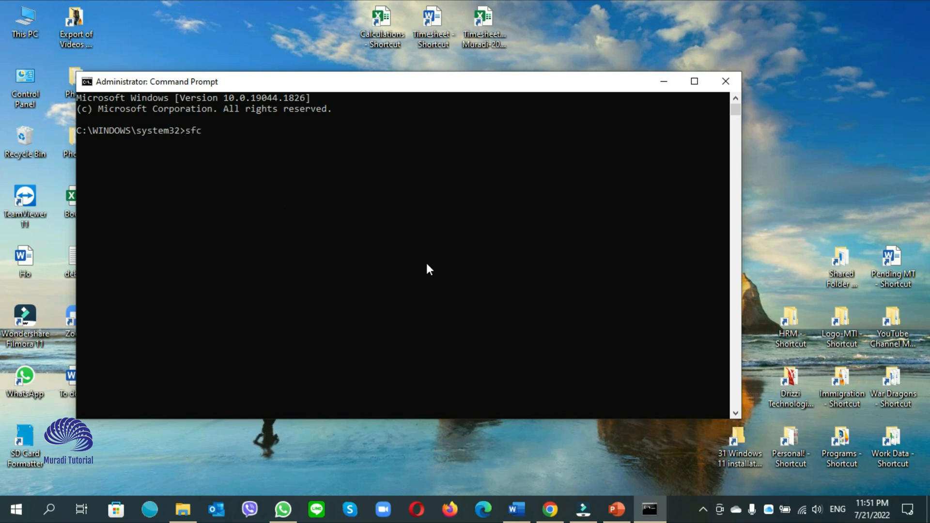
type("\" \"")
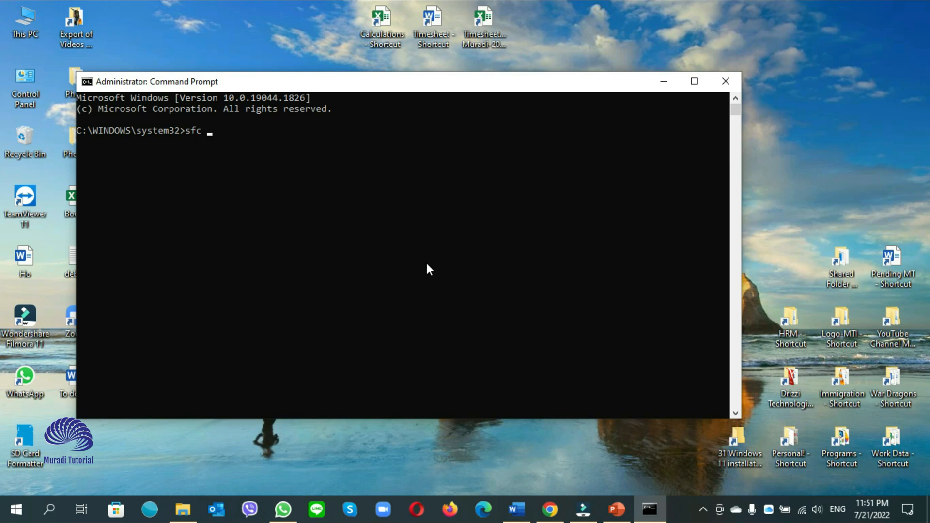
type("/scan")
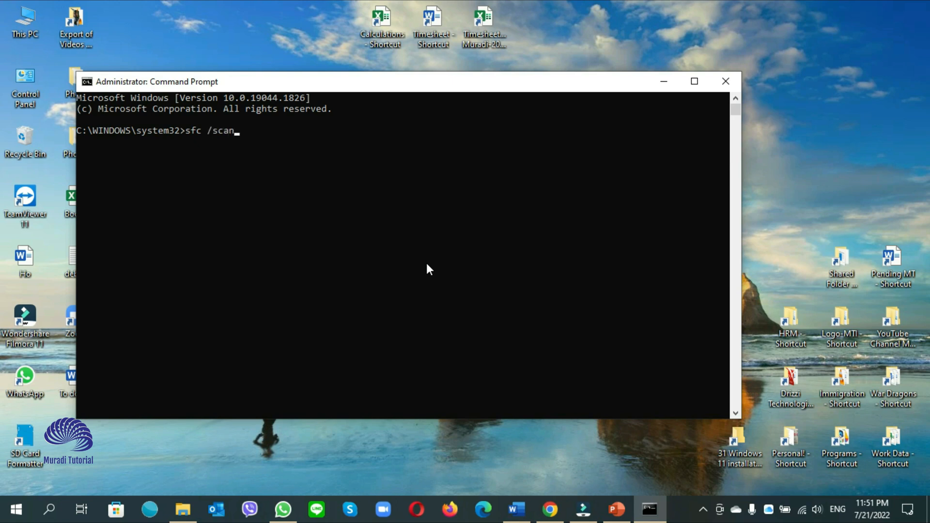
type("now")
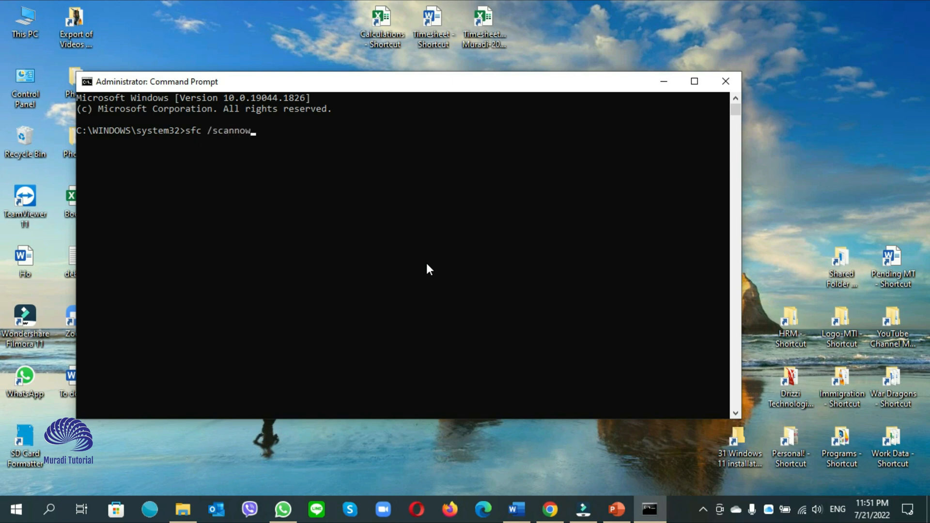
key("Enter")
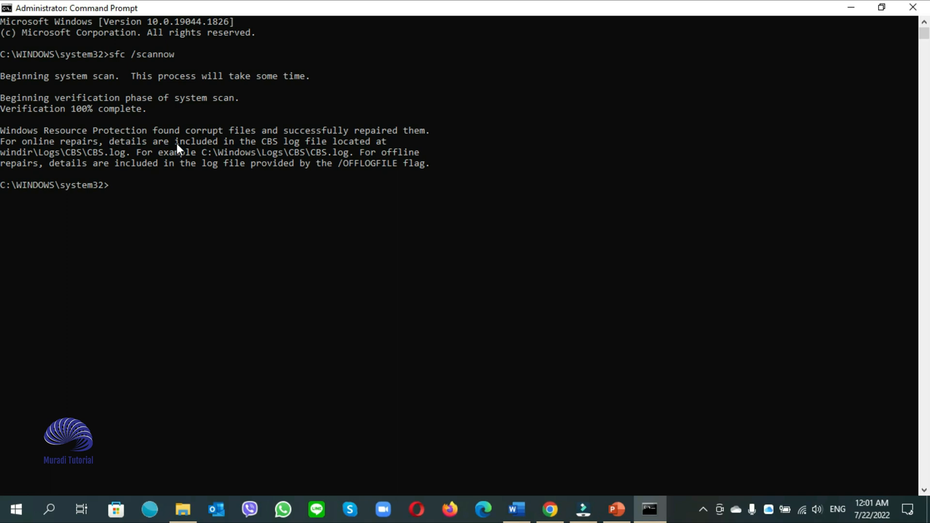
mouse_move(293, 145)
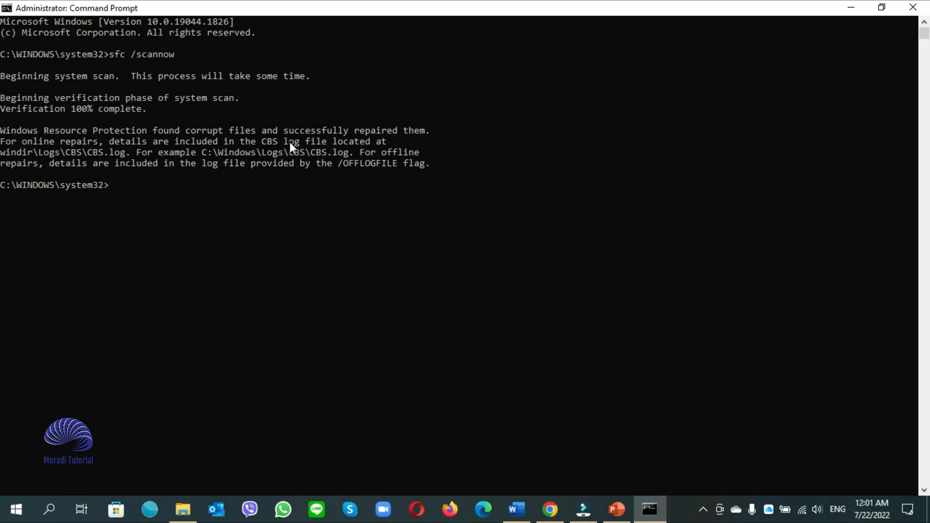
mouse_move(399, 138)
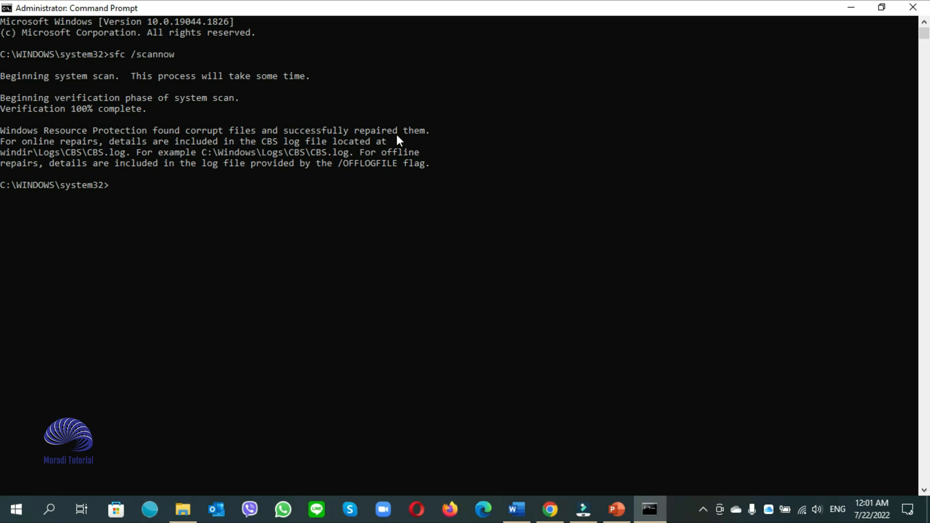
mouse_move(288, 245)
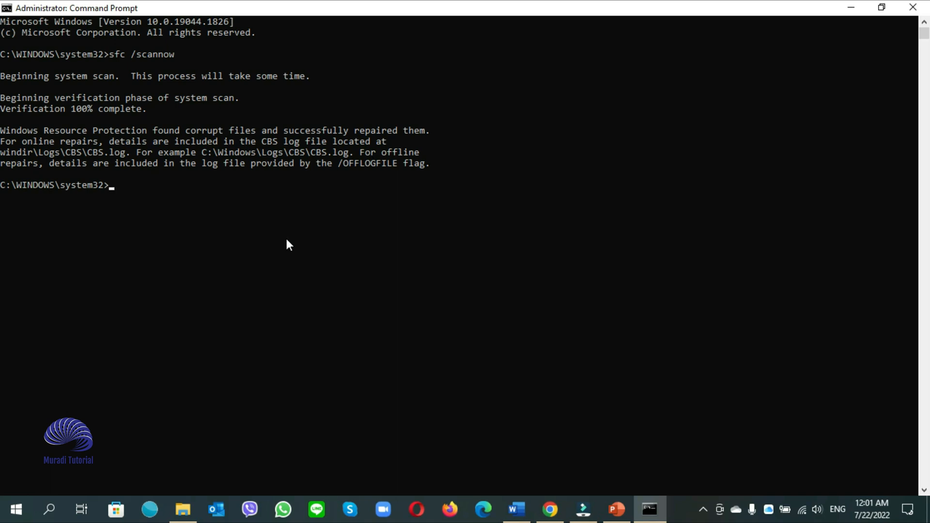
mouse_move(354, 158)
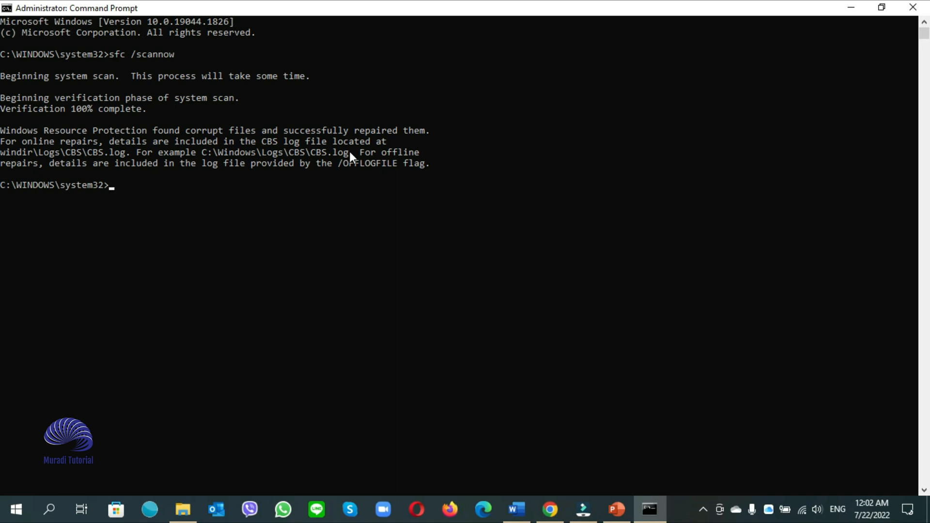
Enter sfc /scannow again for a second verification scan
type("sfc")
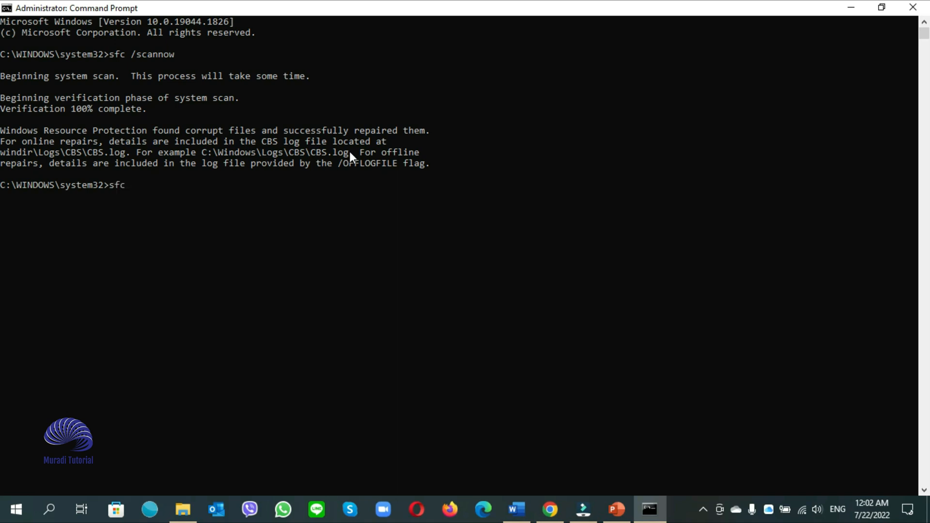
type("/")
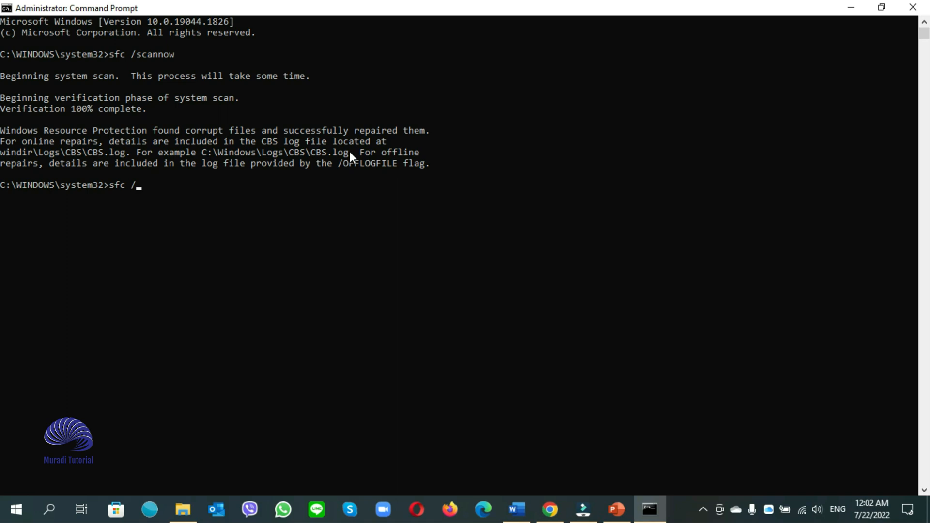
type("scan")
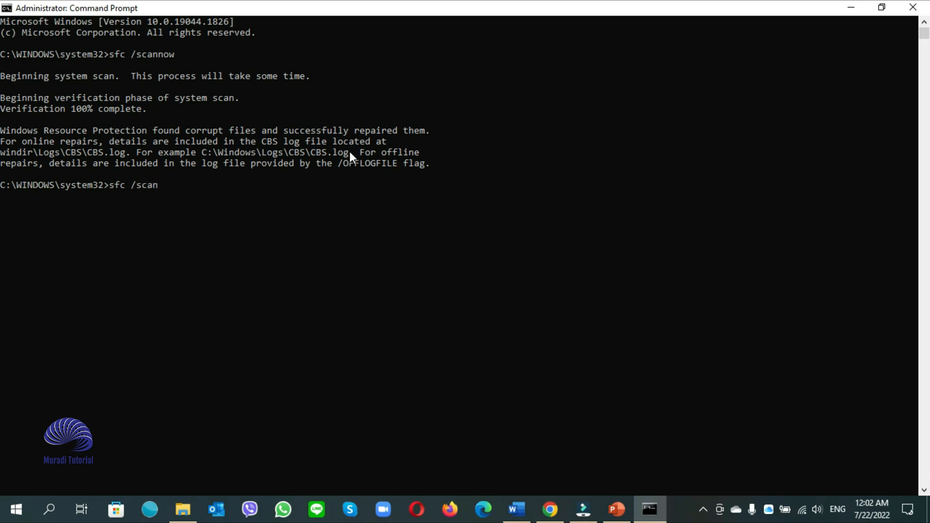
type("now")
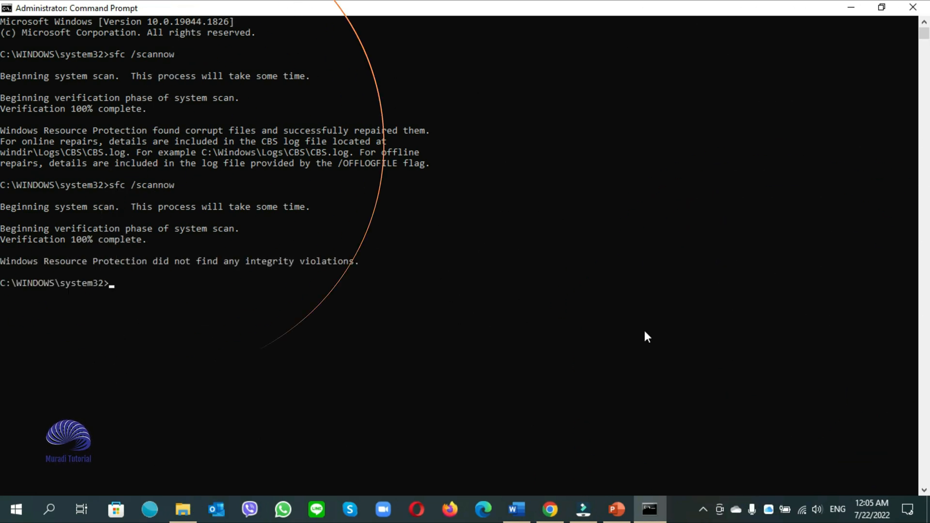
mouse_move(18, 274)
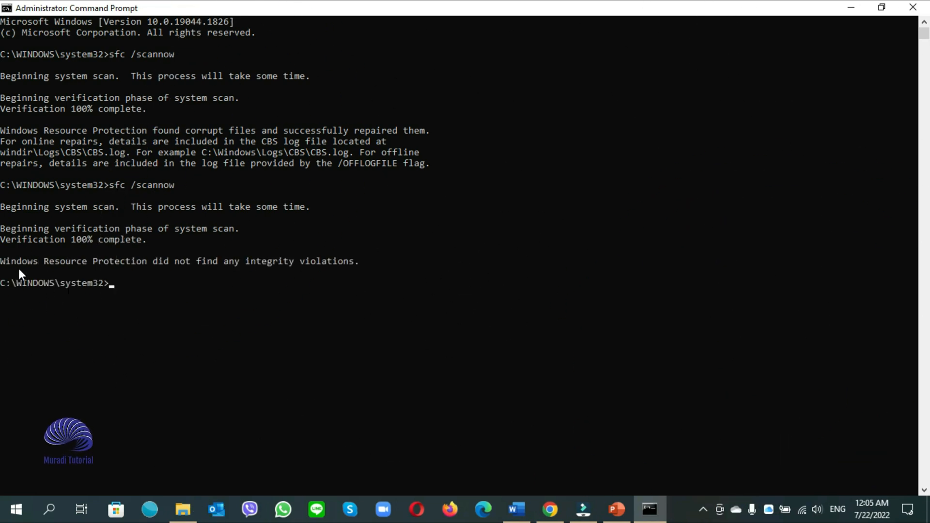
mouse_move(125, 275)
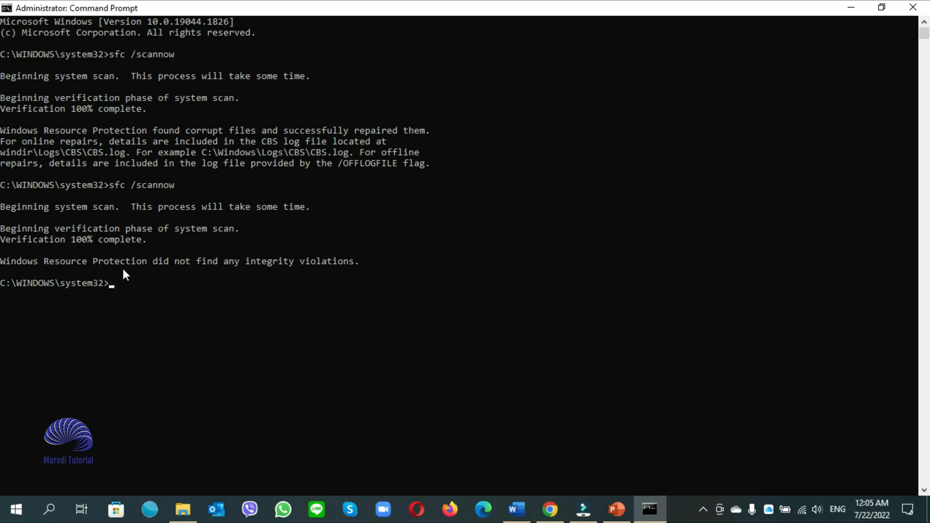
mouse_move(276, 276)
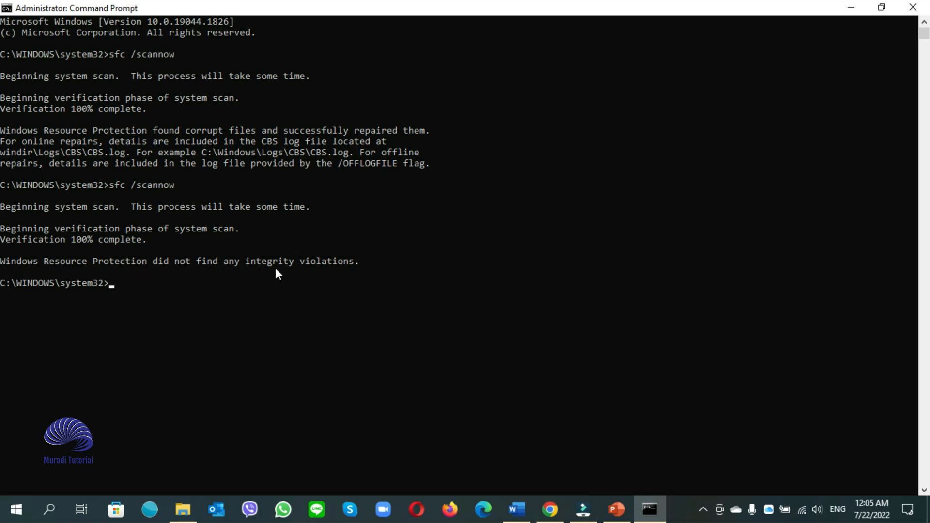
mouse_move(334, 273)
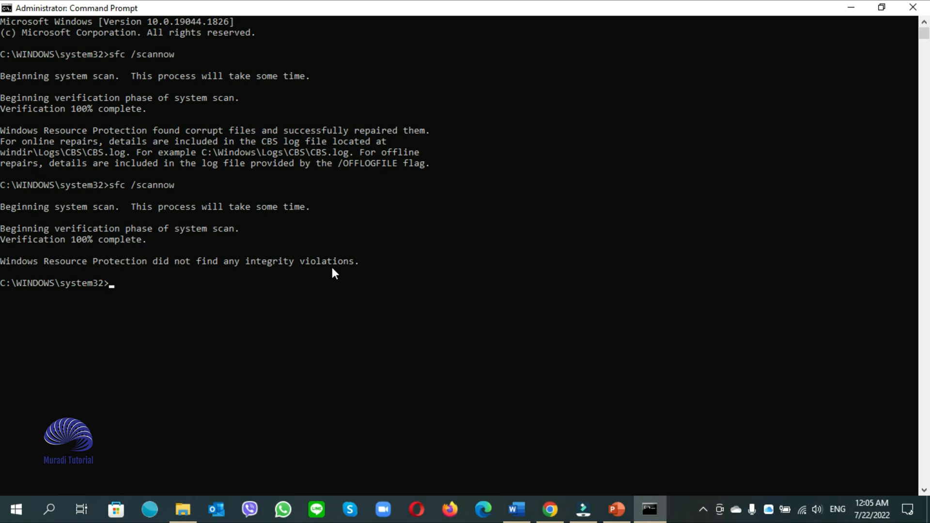
mouse_move(871, 7)
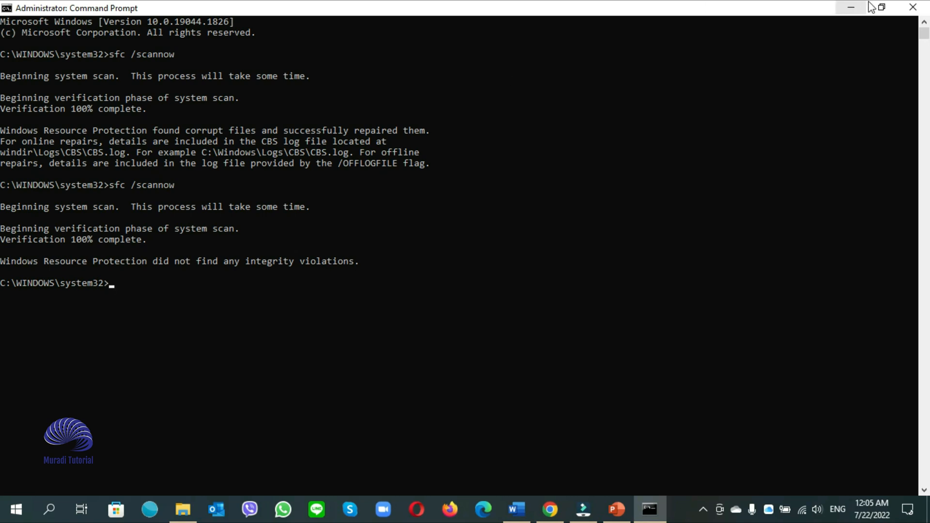
mouse_move(914, 8)
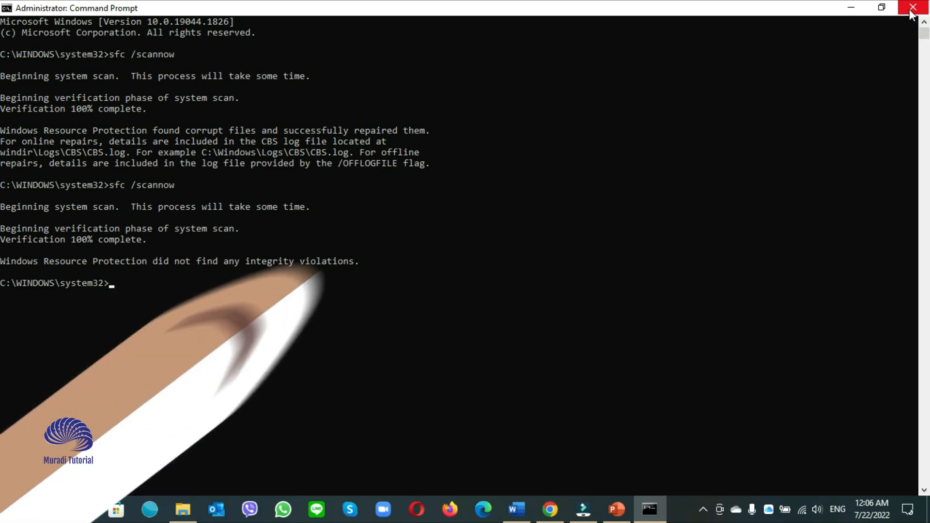
Close Command Prompt, open Device Manager via search, and expand Network adapters
left_click(912, 8)
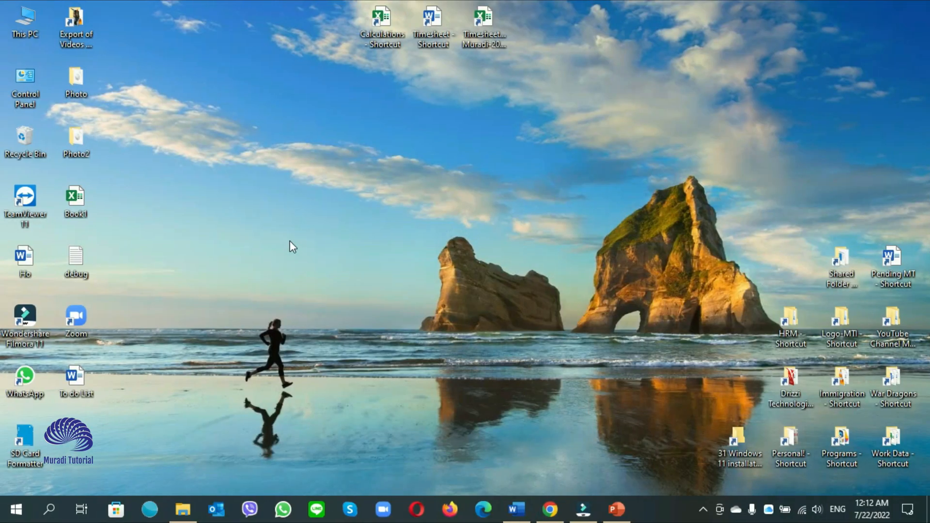
left_click(47, 509)
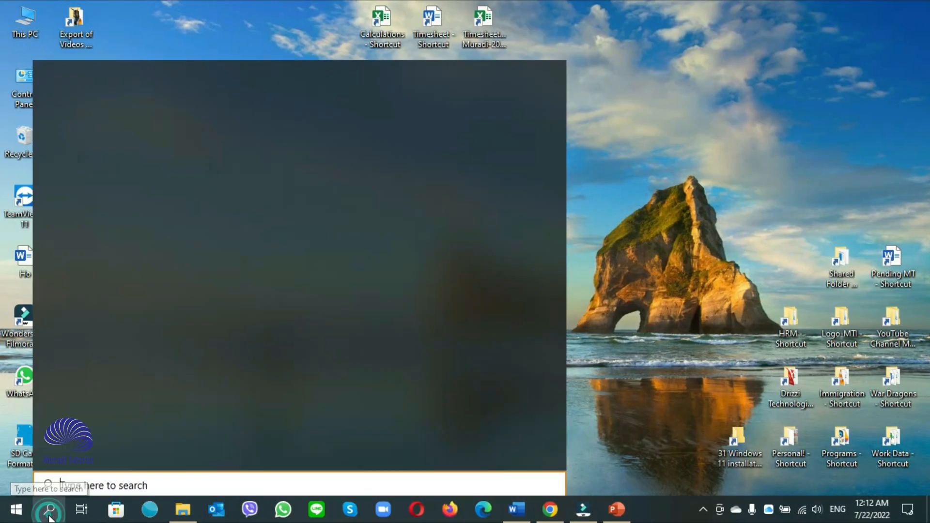
type("device")
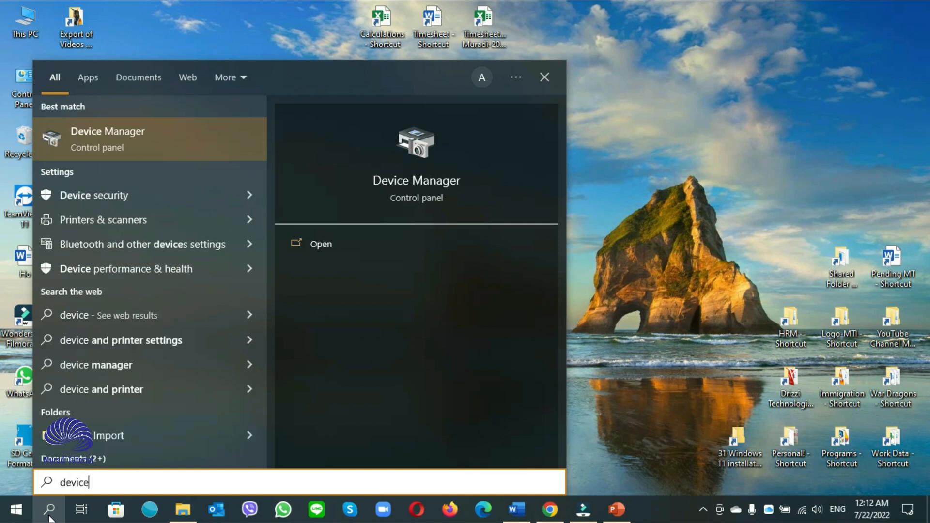
type("manage")
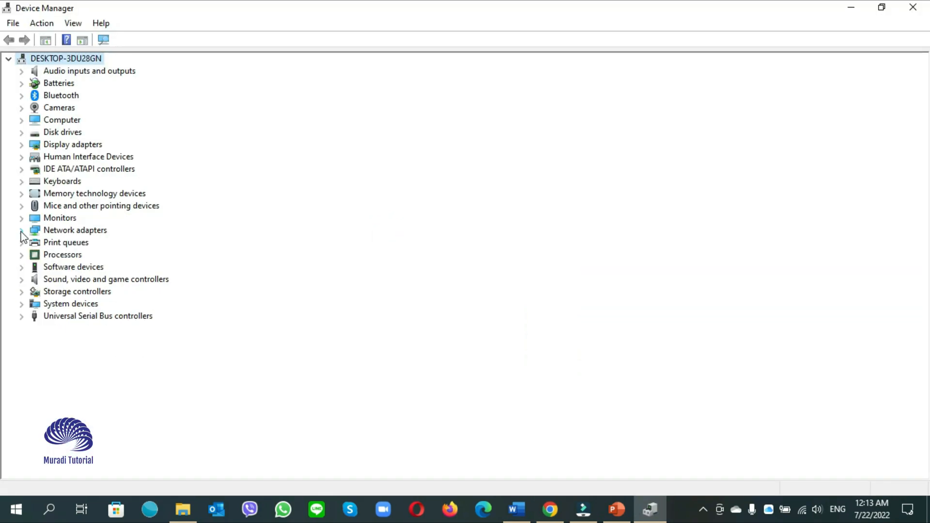
left_click(21, 230)
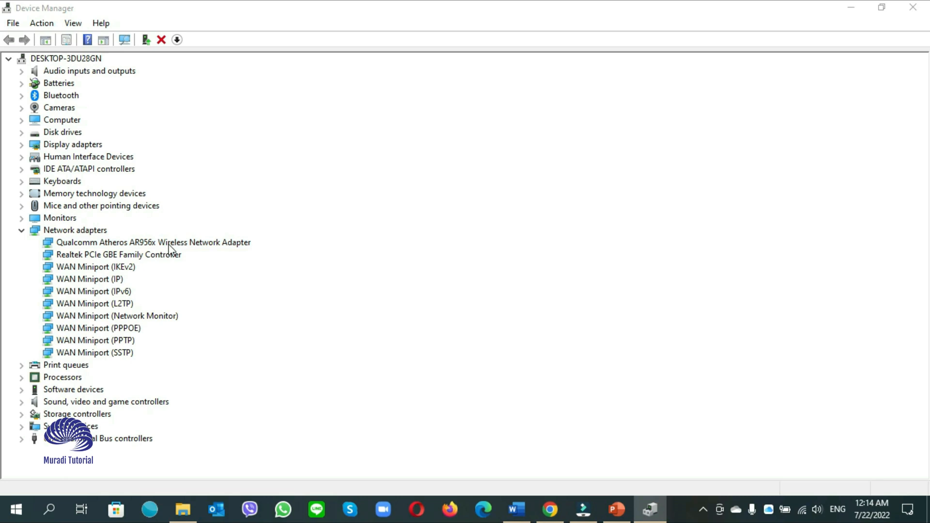
Search automatically for an updated driver for the Qualcomm wireless adapter
right_click(145, 243)
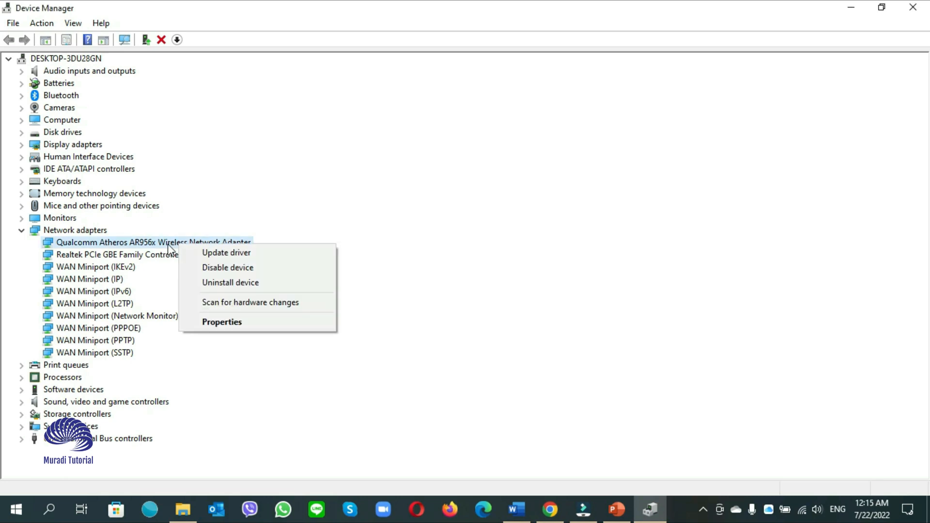
left_click(227, 252)
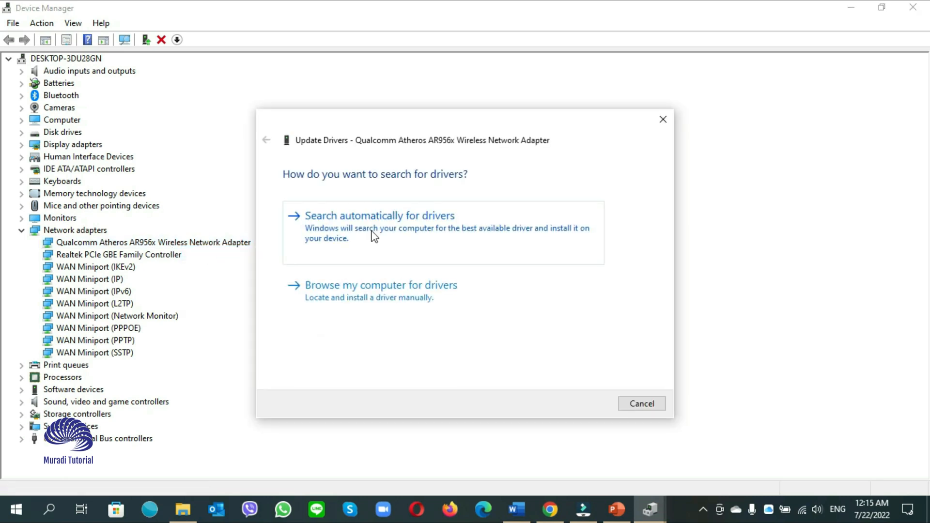
mouse_move(387, 243)
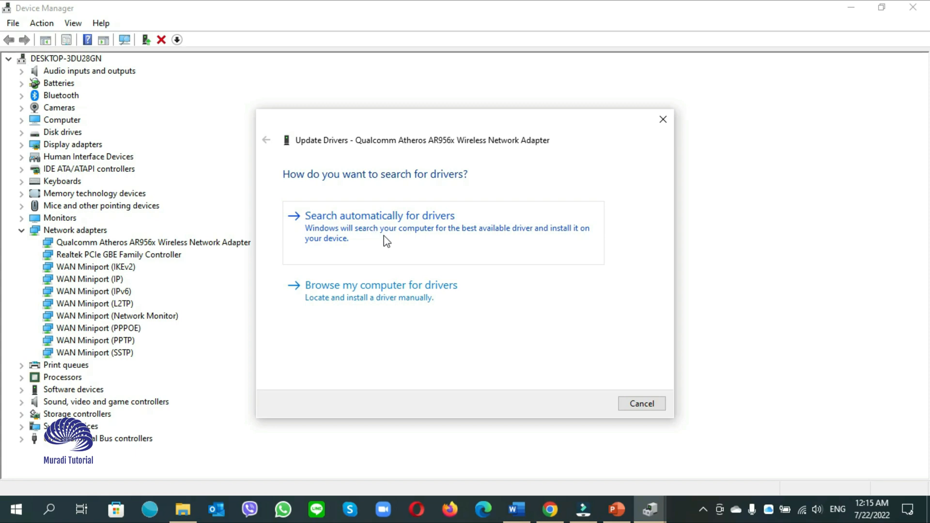
left_click(379, 216)
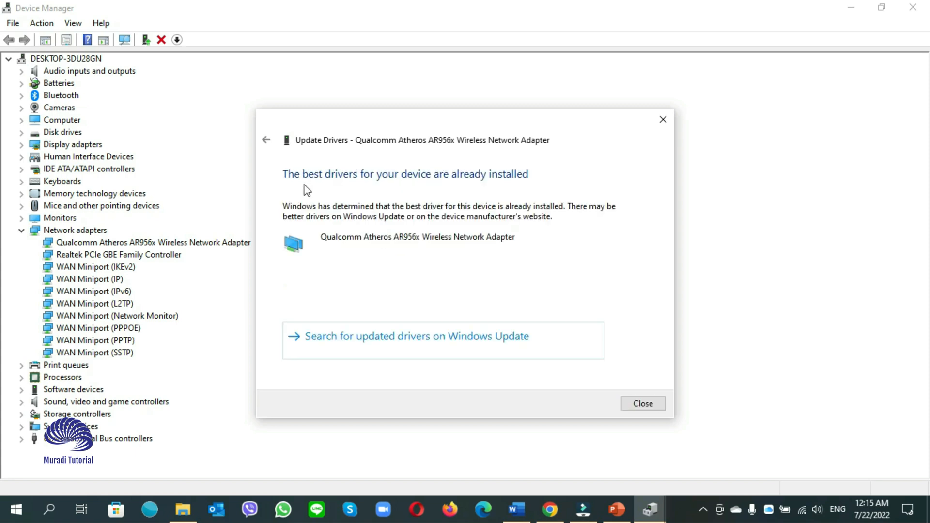
mouse_move(443, 187)
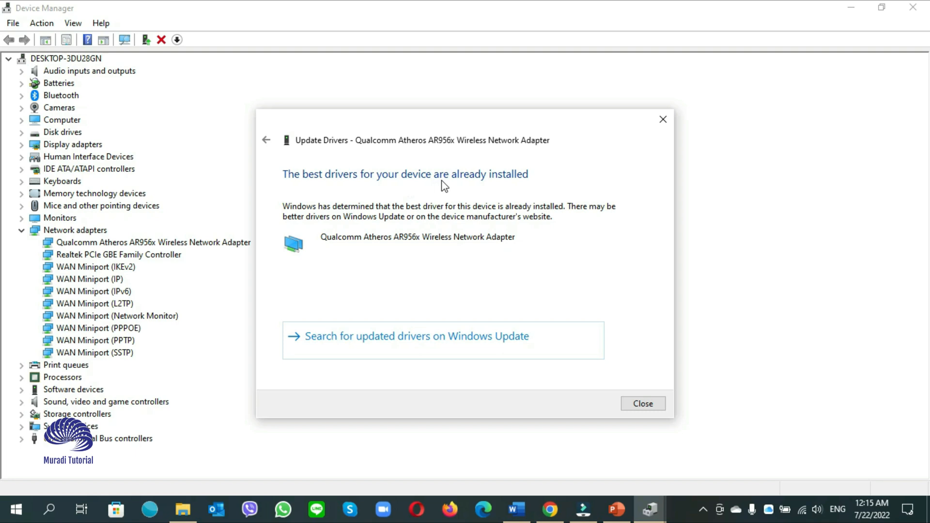
mouse_move(616, 393)
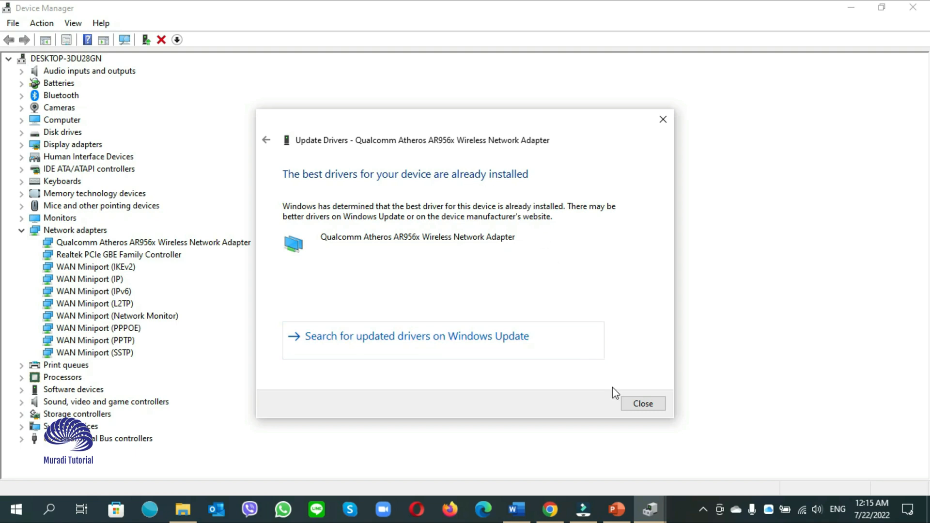
Start a driver update for another network adapter, dismiss it, and close Device Manager
right_click(96, 254)
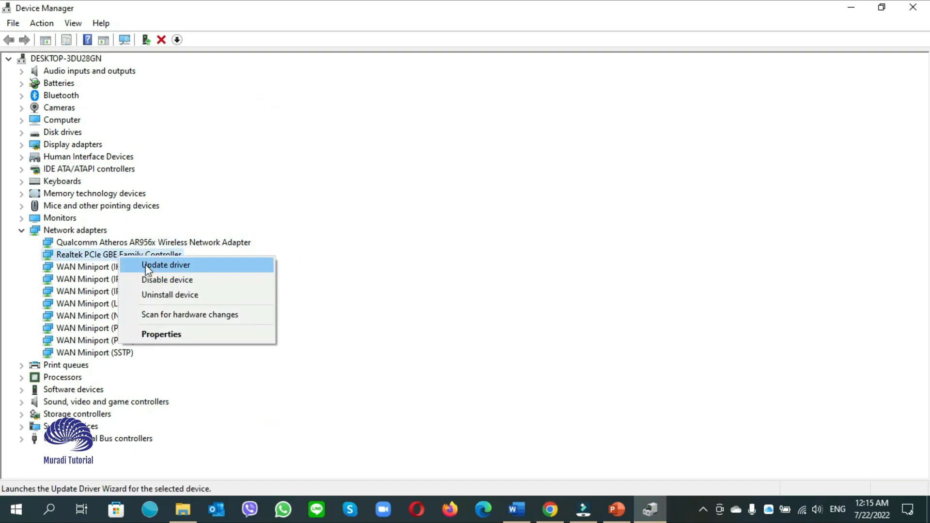
left_click(166, 265)
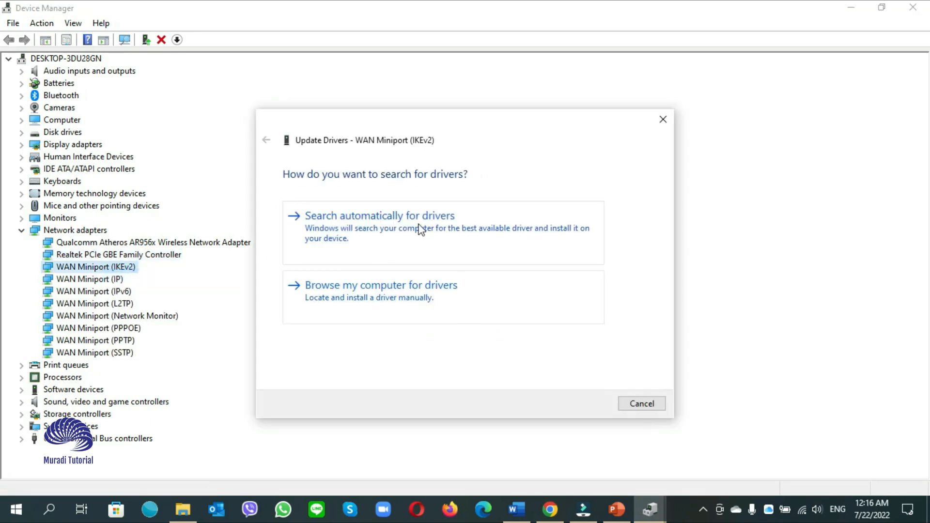
left_click(642, 404)
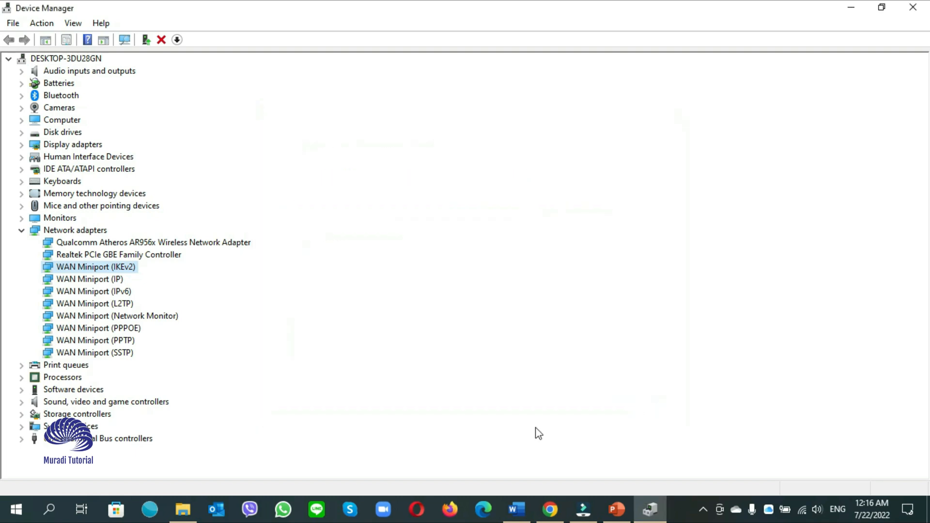
left_click(89, 353)
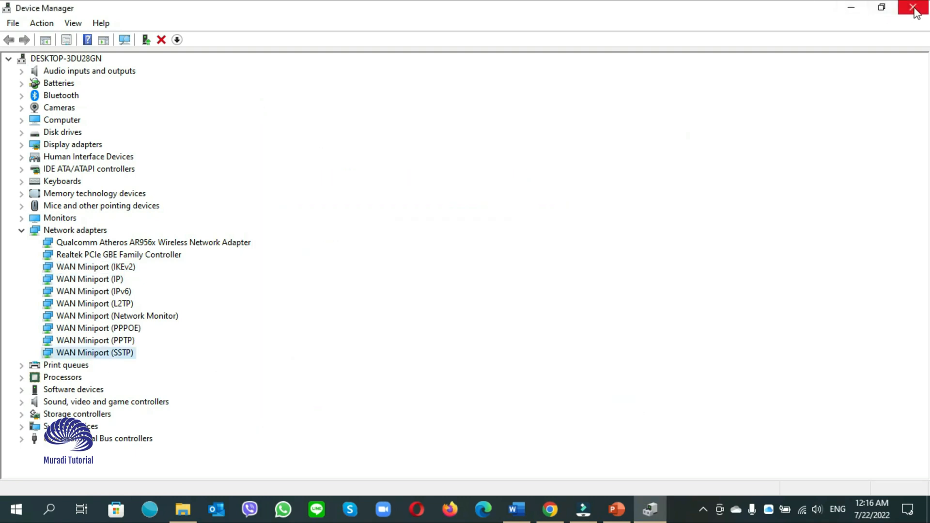
left_click(912, 6)
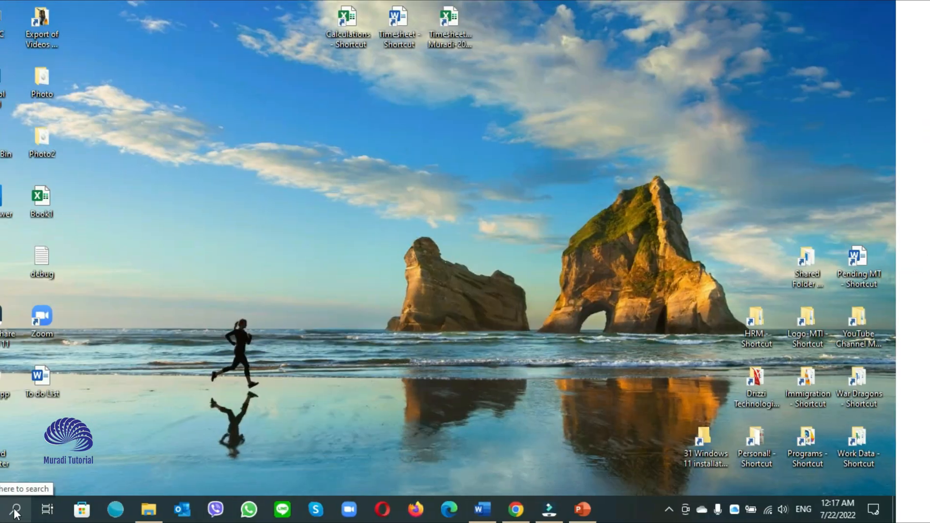
Search 'windows update settings', open Windows Update and check for updates until it reports up to date
left_click(18, 510)
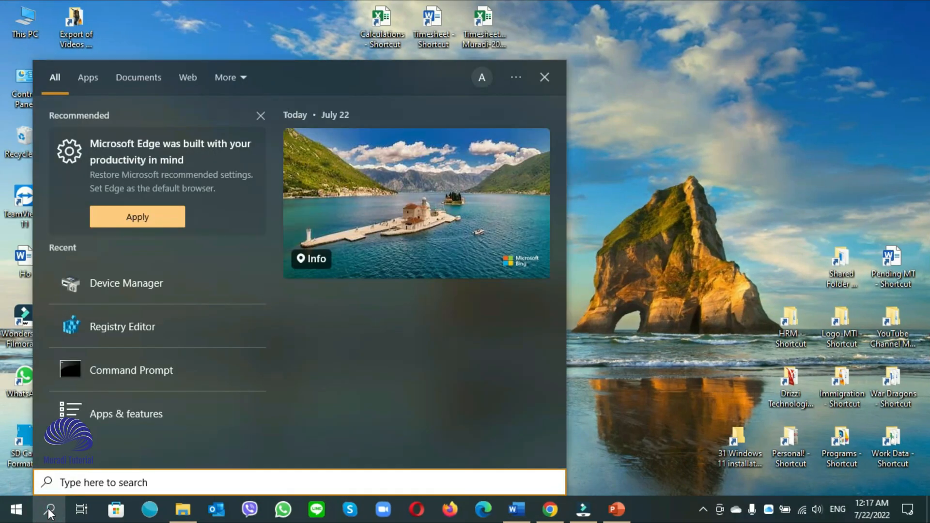
type("windown")
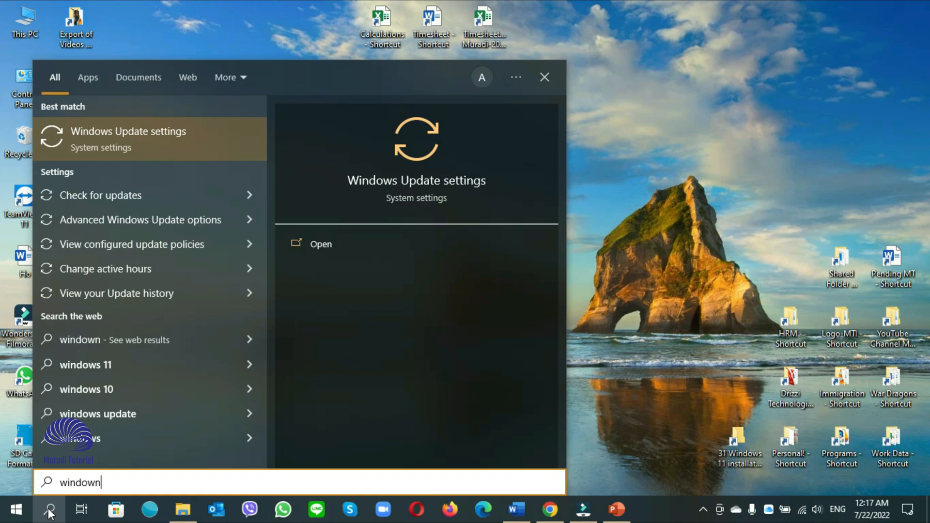
type("windows update settings")
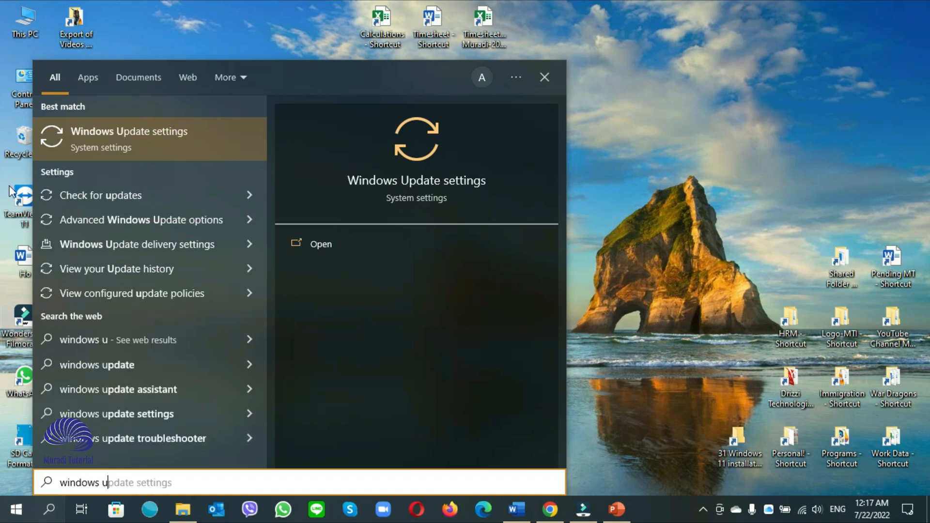
left_click(129, 132)
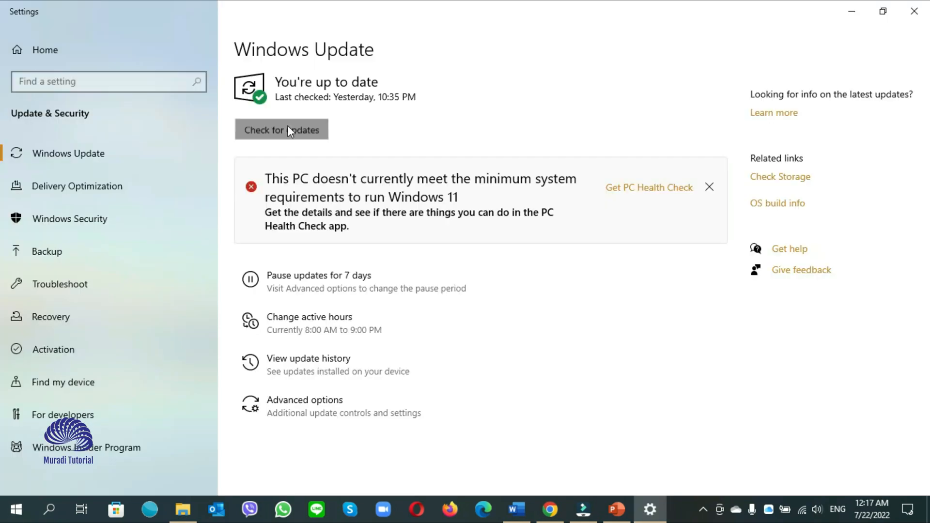
left_click(282, 129)
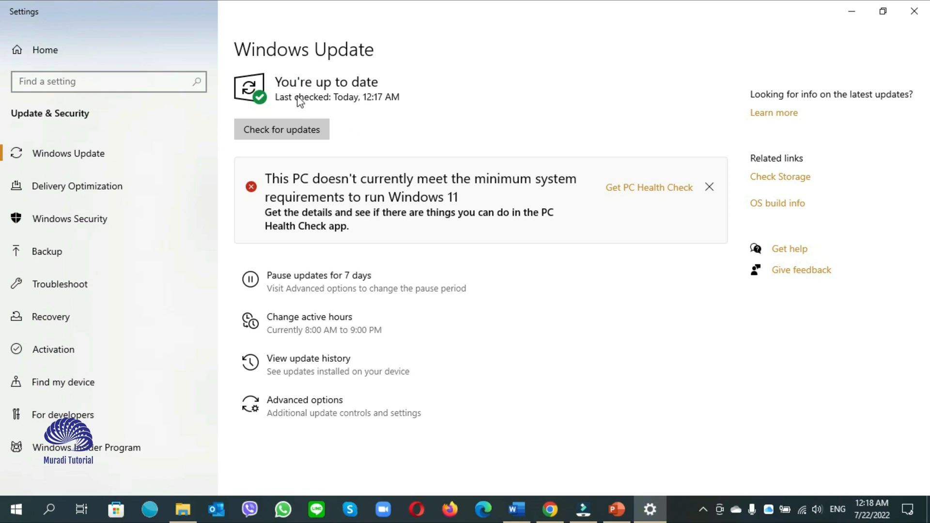
mouse_move(352, 106)
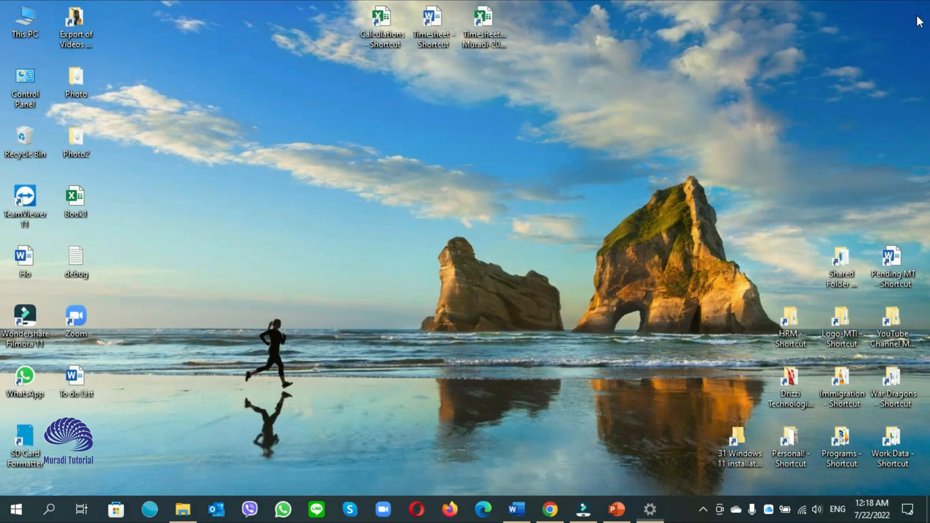
mouse_move(48, 507)
type("cmd")
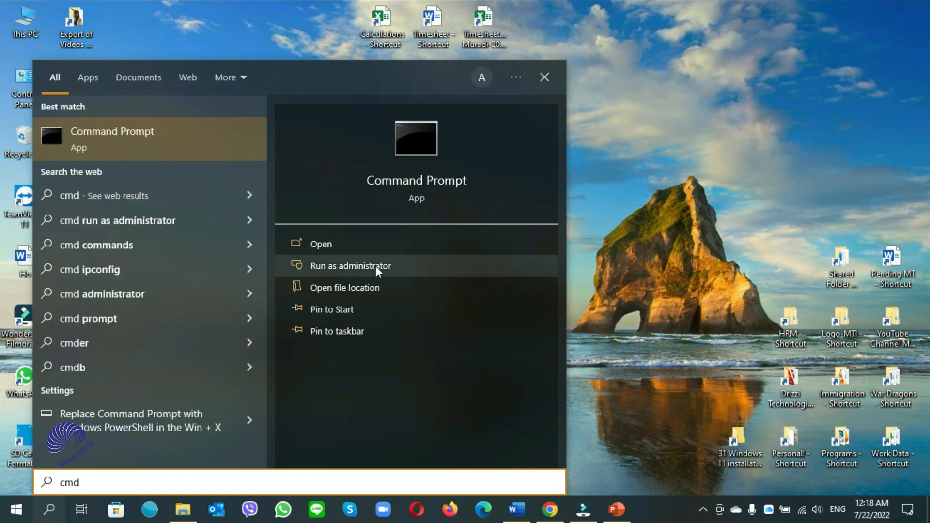
Run 'shutdown /s /f /t 0' in an administrator Command Prompt to force immediate shutdown
left_click(545, 78)
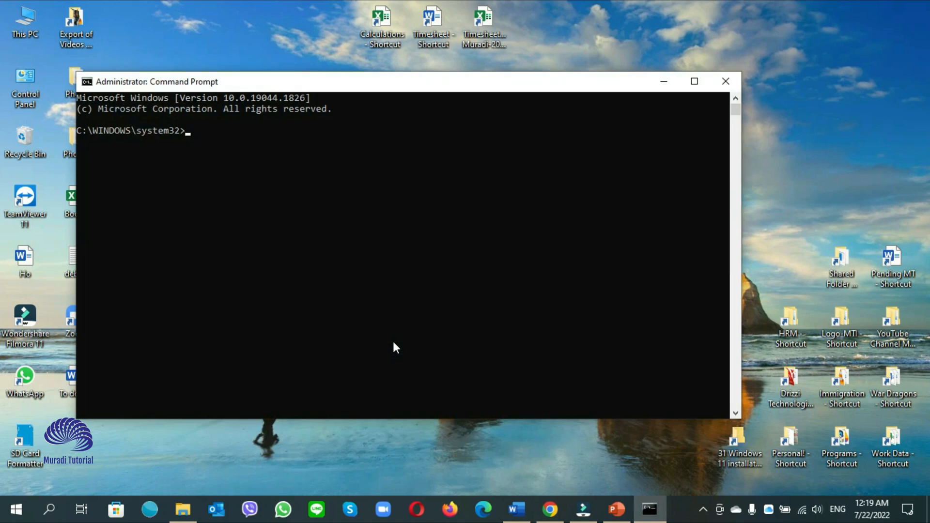
left_click(694, 81)
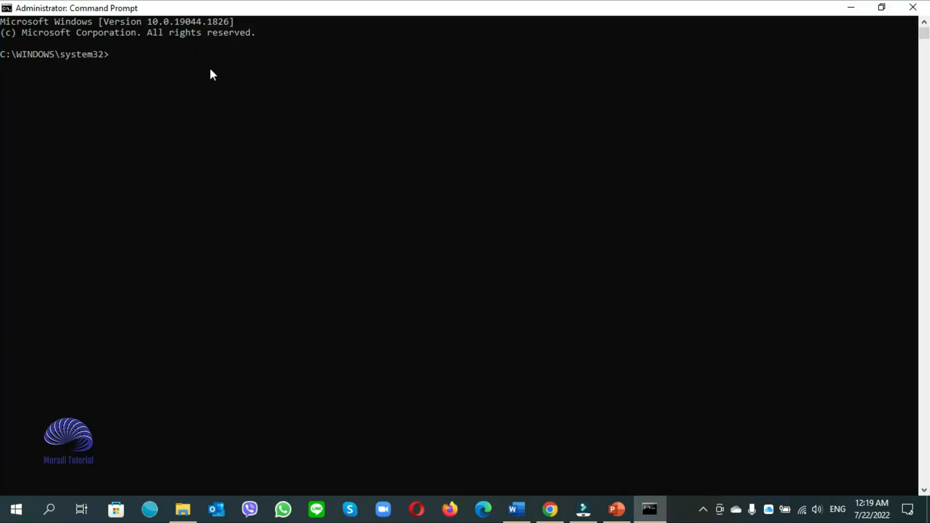
type("shu")
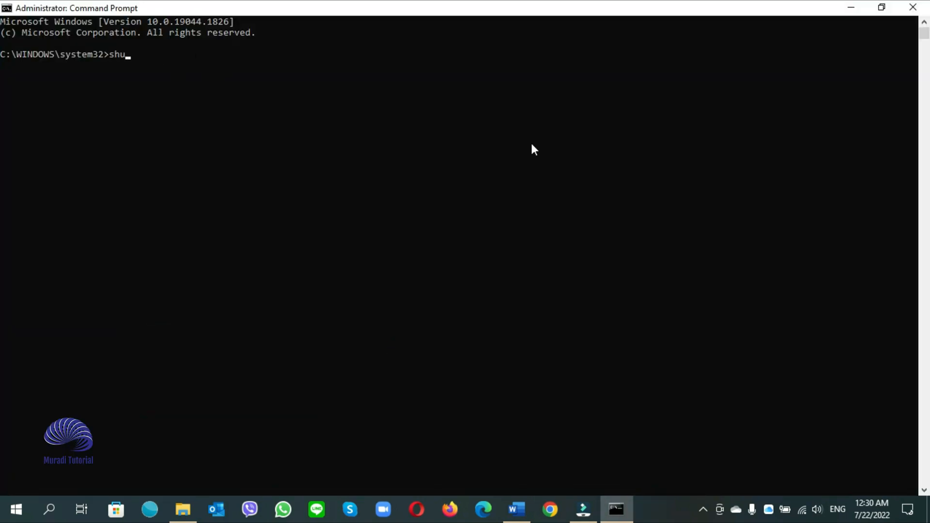
type("tdown")
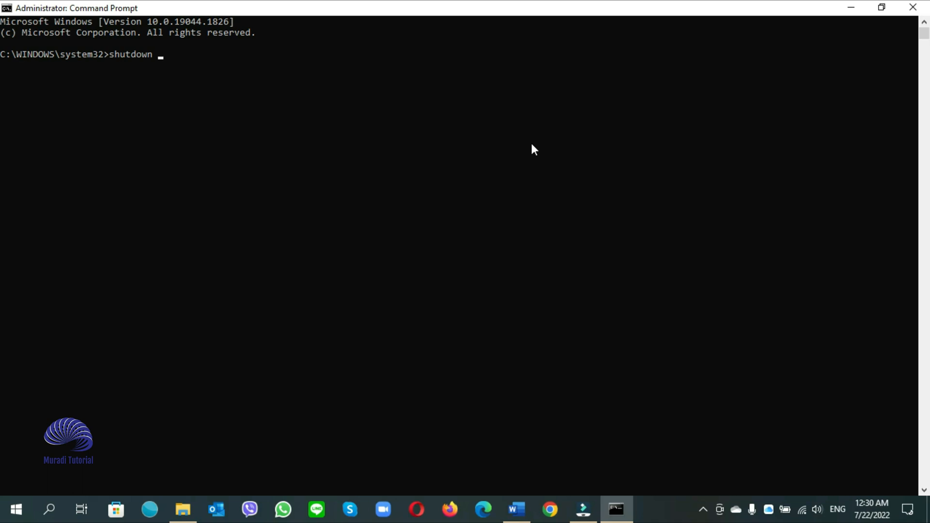
type("/s")
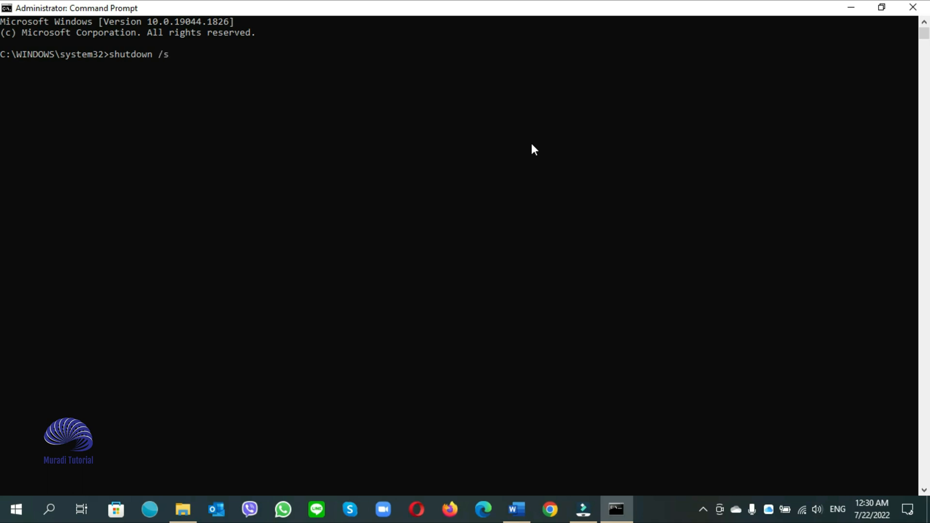
type("/f")
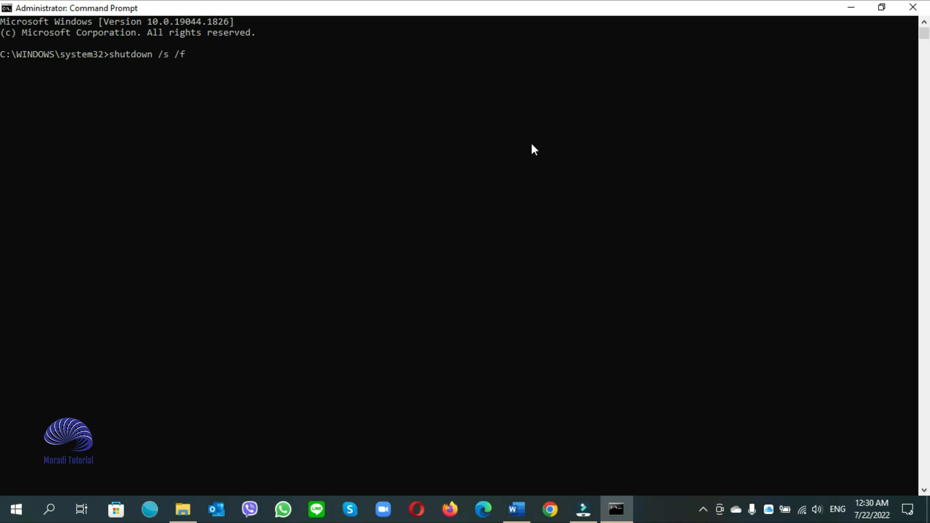
type("/")
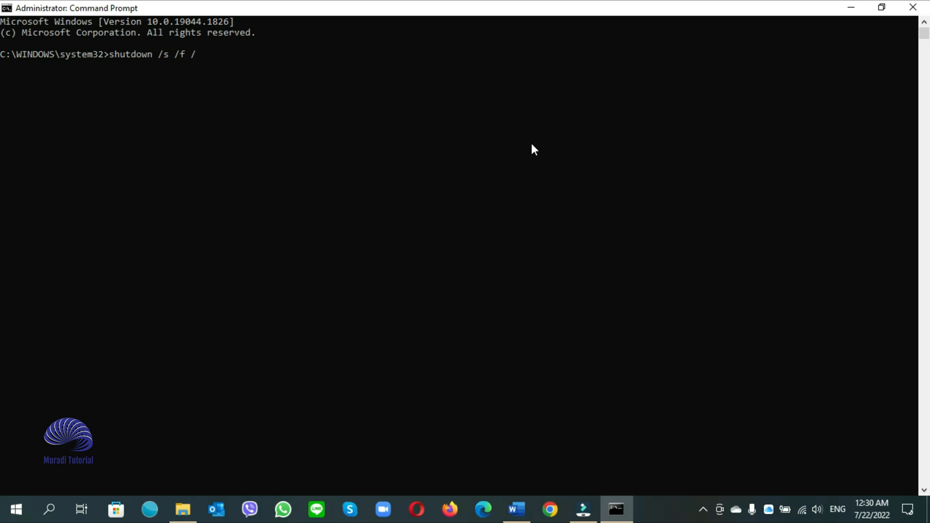
type("t")
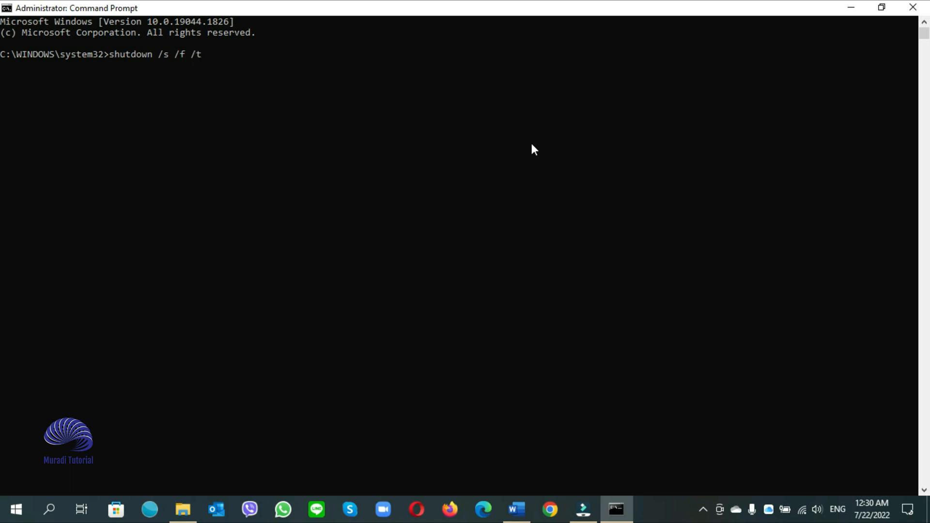
type("0")
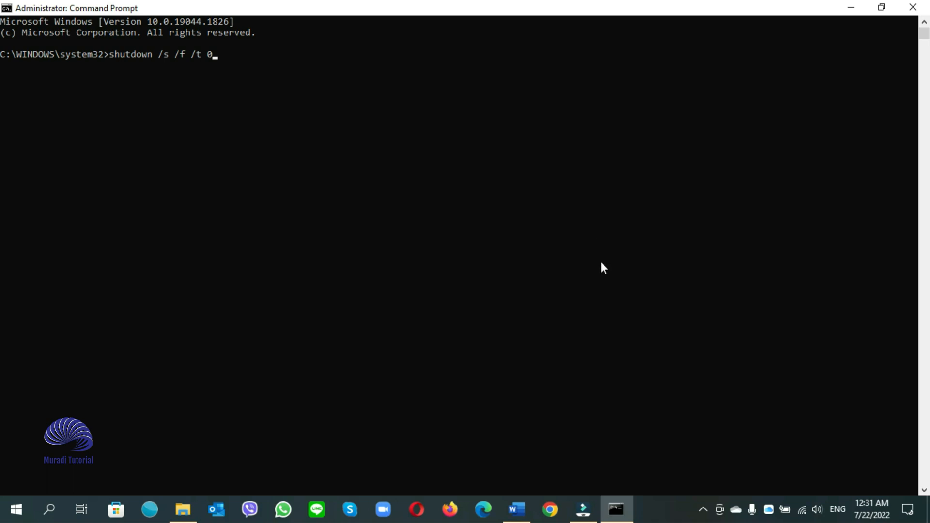
key("Enter")
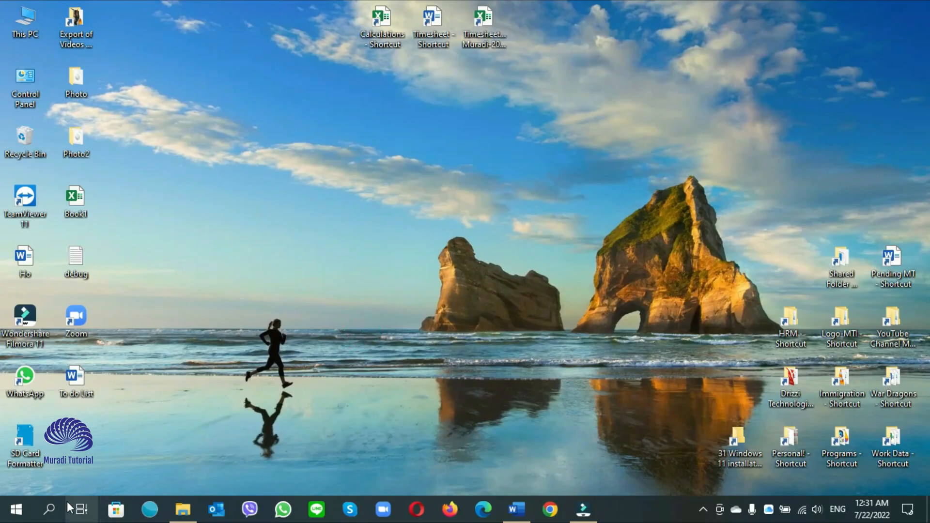
Search 'mis' and launch System Configuration (msconfig) as administrator
left_click(48, 507)
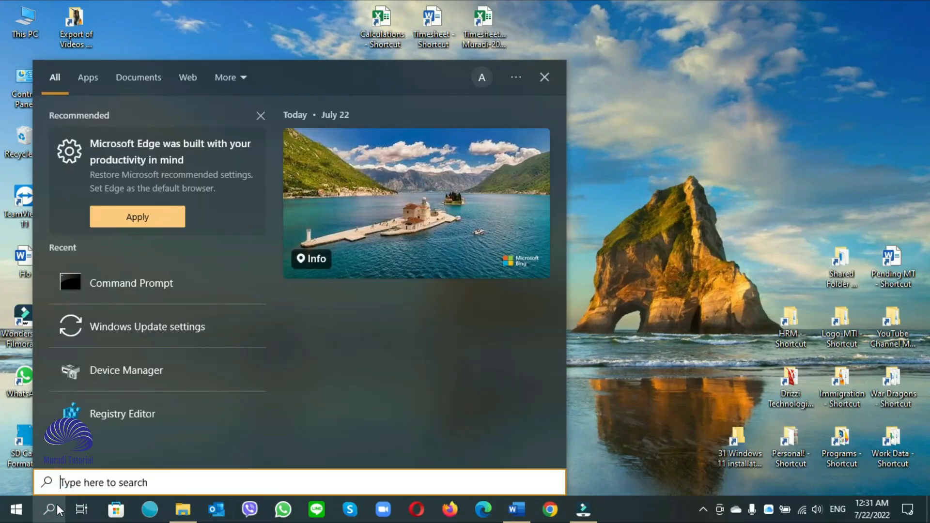
type("misconfig")
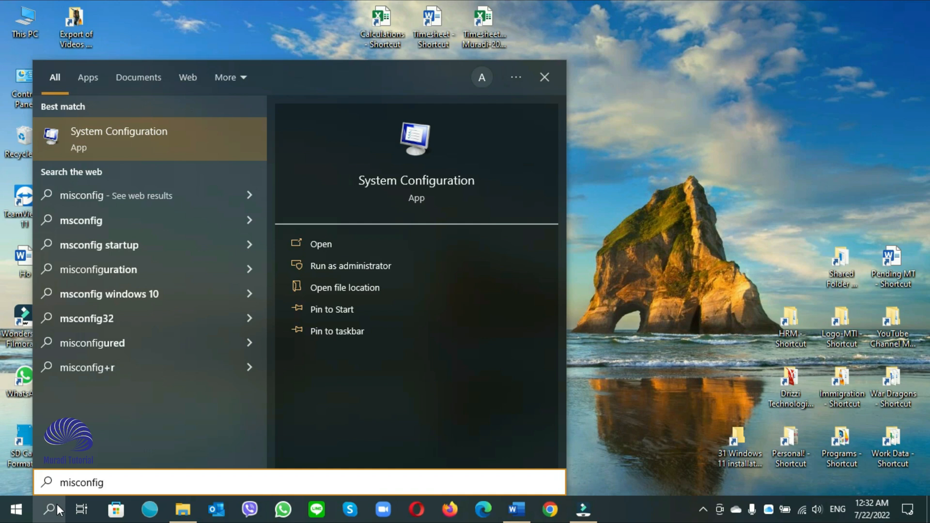
mouse_move(4, 318)
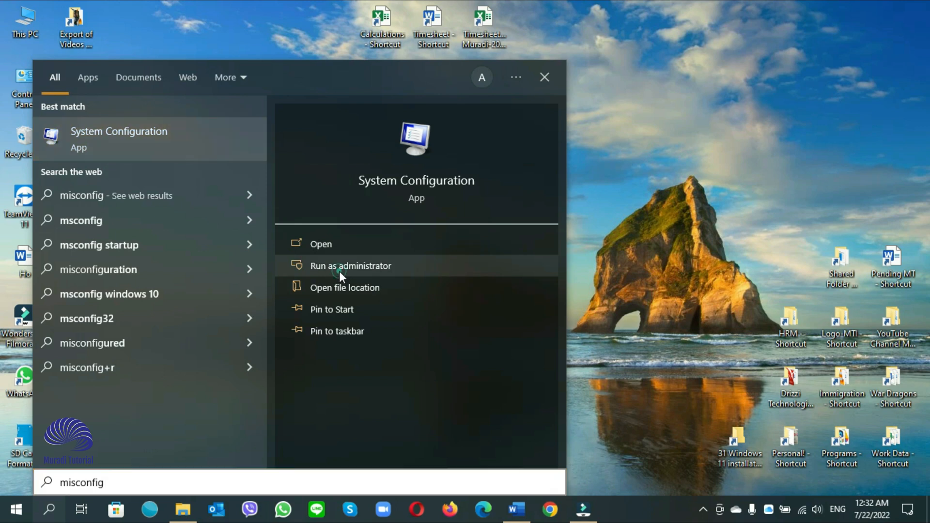
left_click(351, 266)
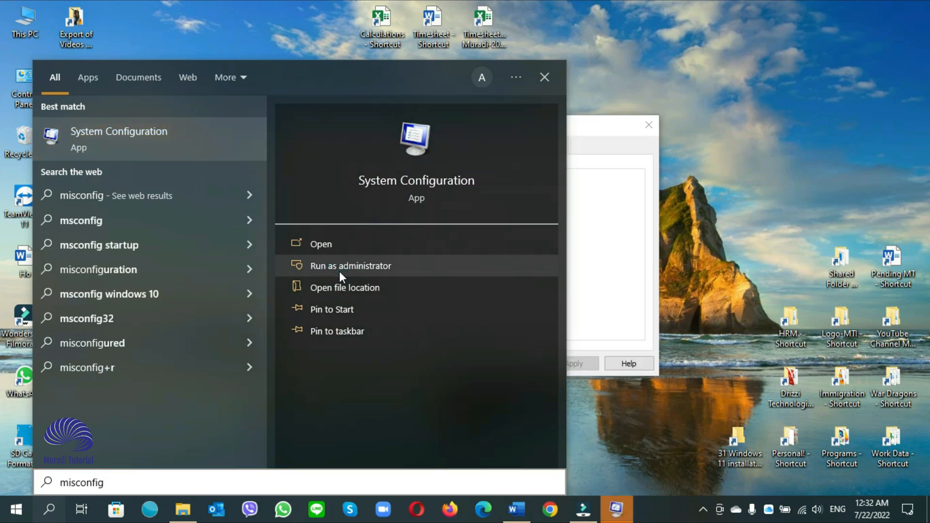
Enable Safe boot with the Minimal option on the Boot tab, confirm, and restart
left_click(350, 265)
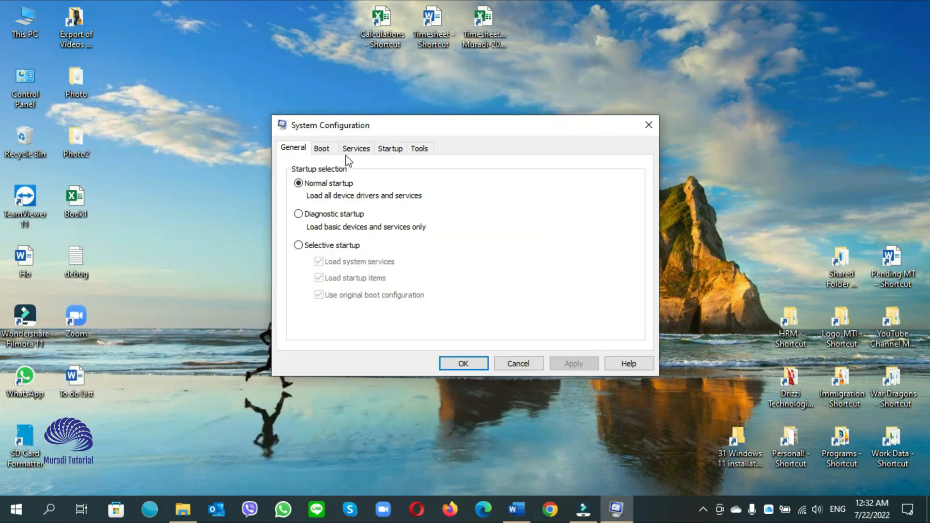
left_click(323, 148)
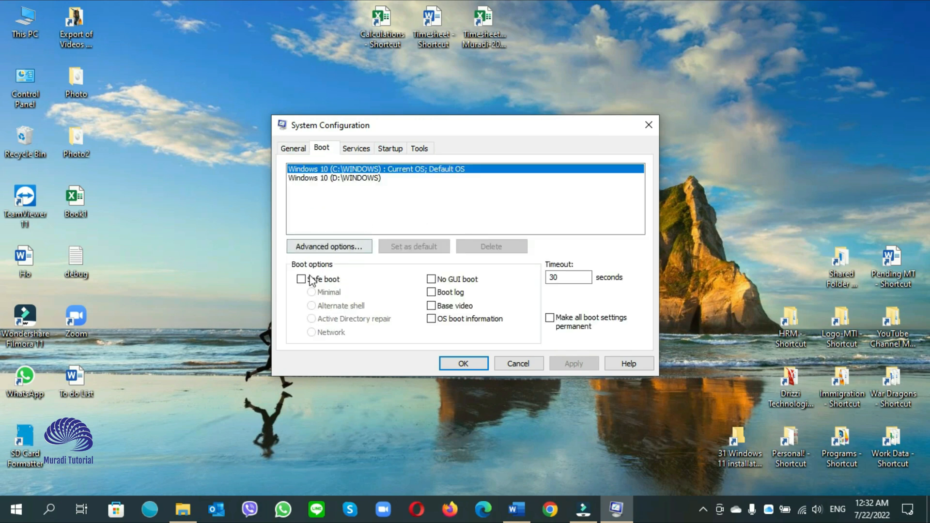
left_click(301, 279)
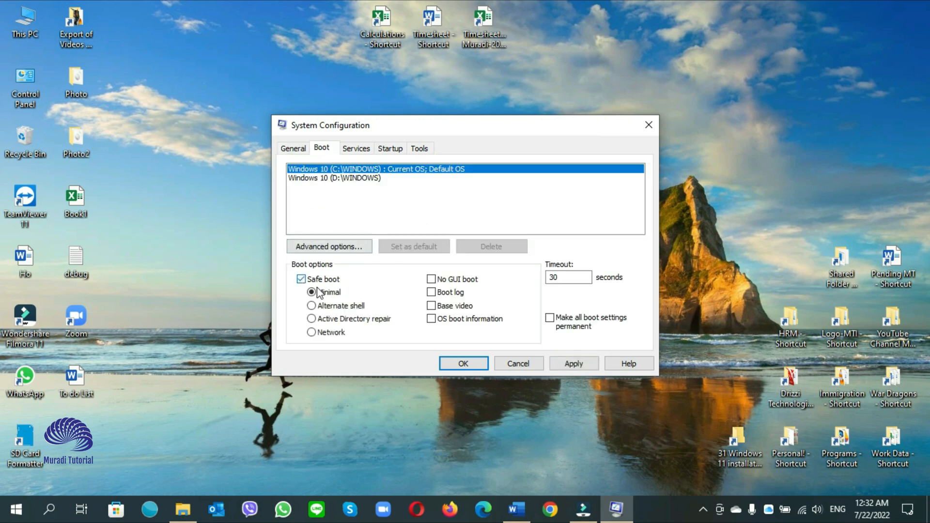
left_click(311, 292)
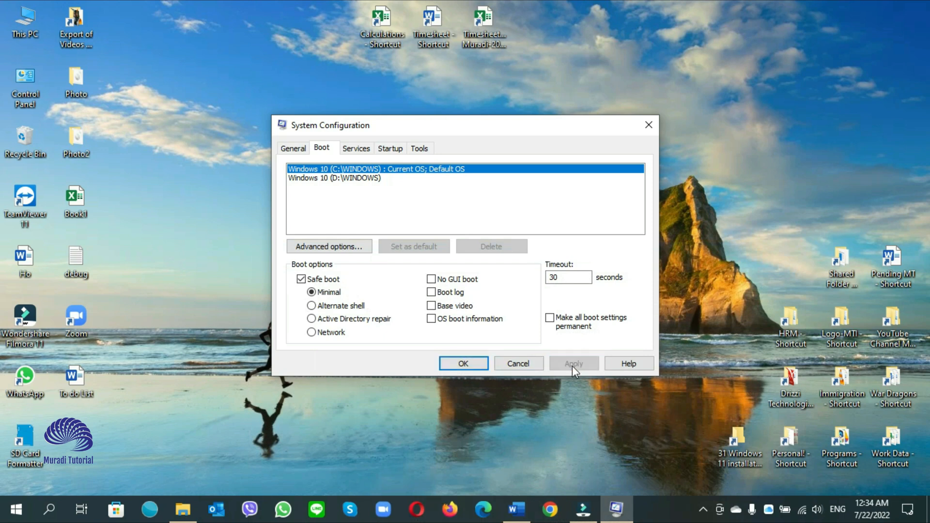
left_click(464, 363)
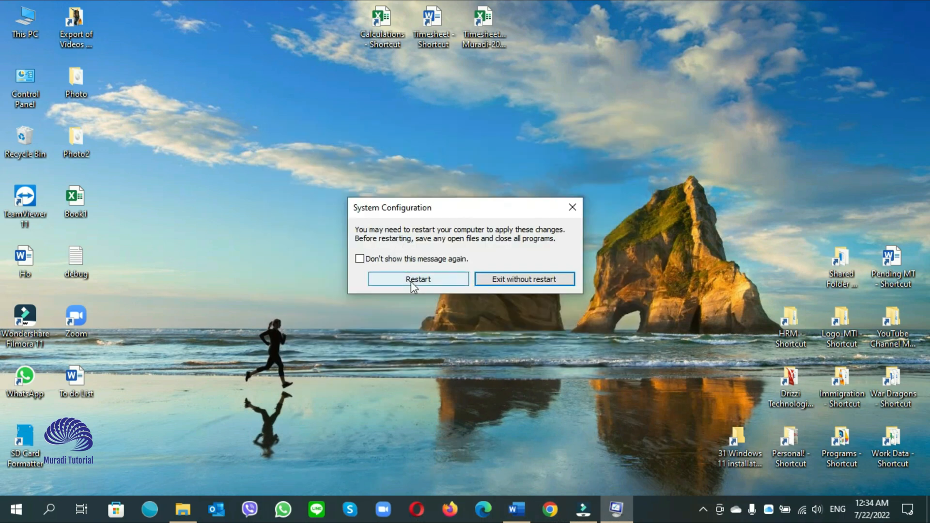
left_click(48, 508)
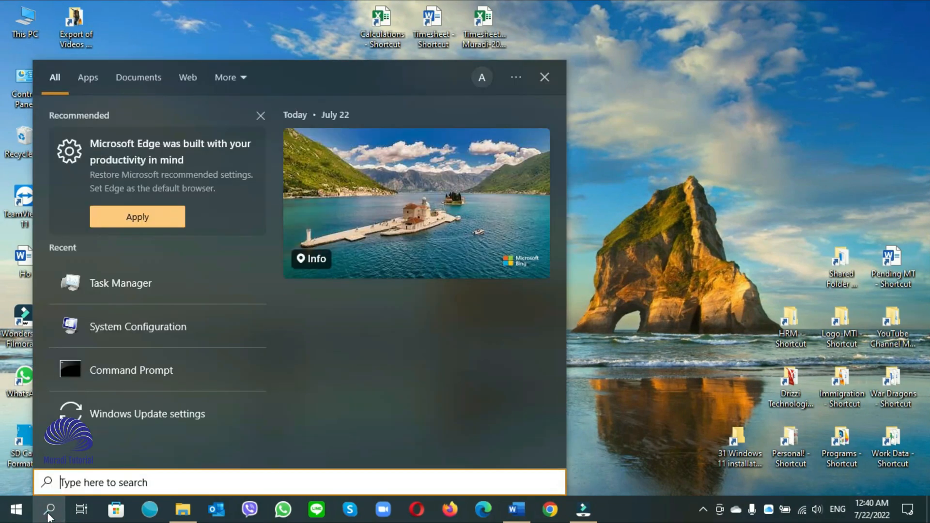
Open System Configuration via 'miscon', hide all Microsoft services, disable the rest, and confirm
type("m")
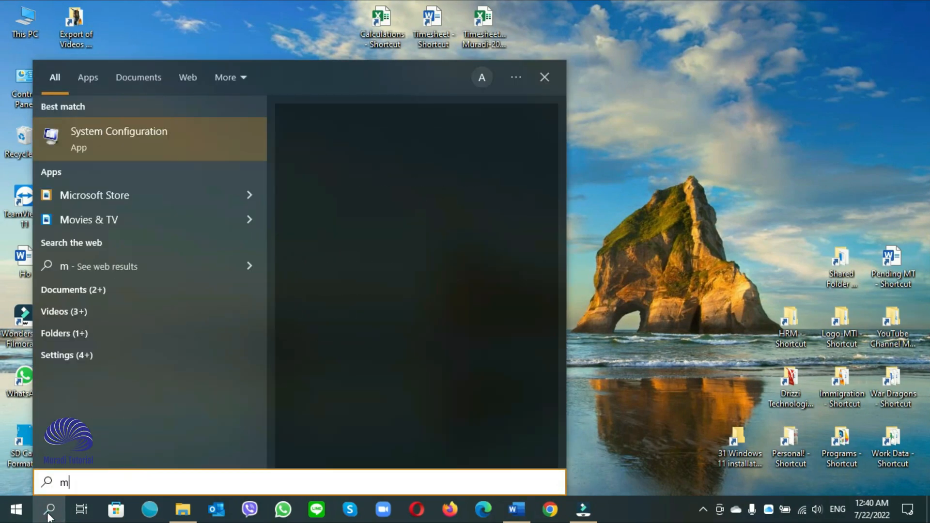
type("isconfig")
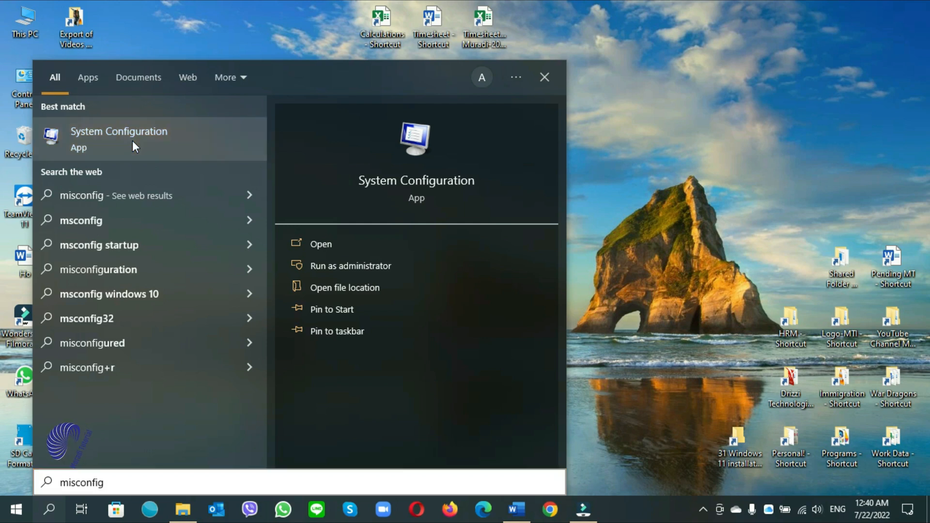
left_click(118, 132)
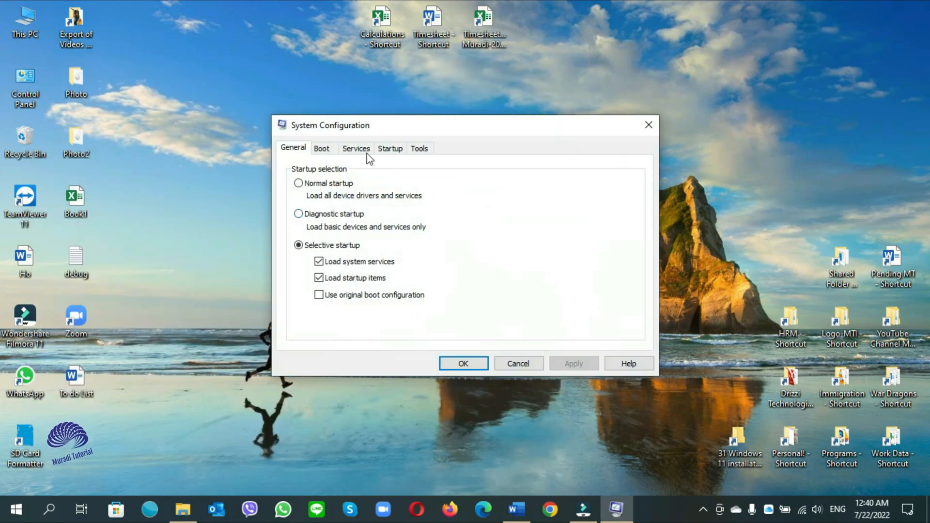
left_click(356, 148)
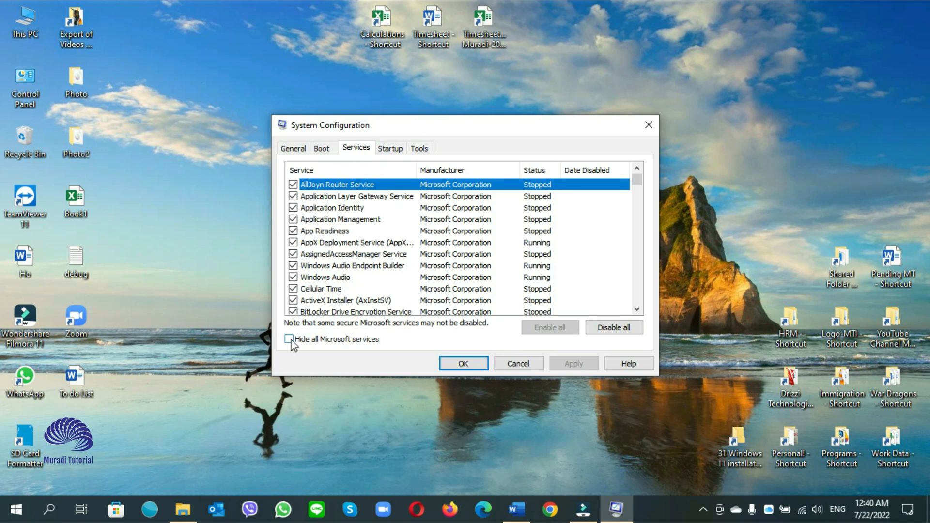
left_click(289, 340)
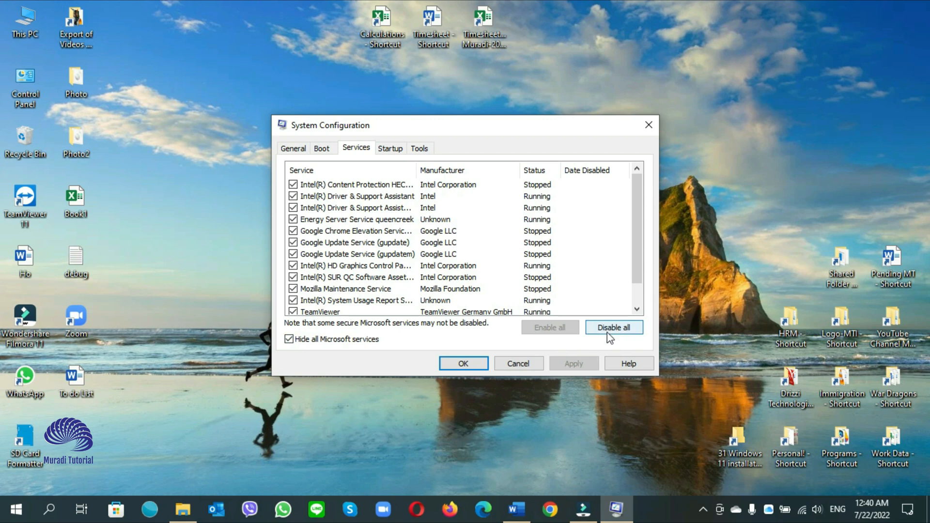
left_click(614, 327)
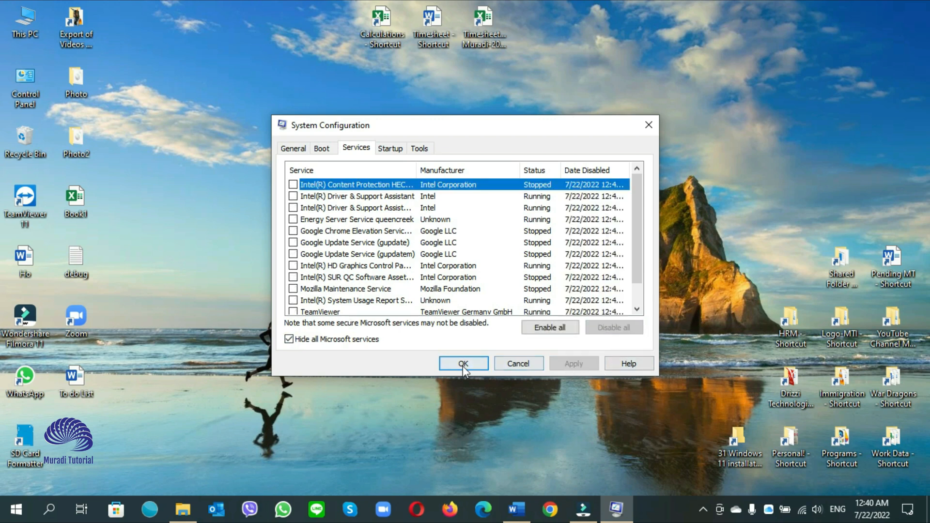
left_click(464, 364)
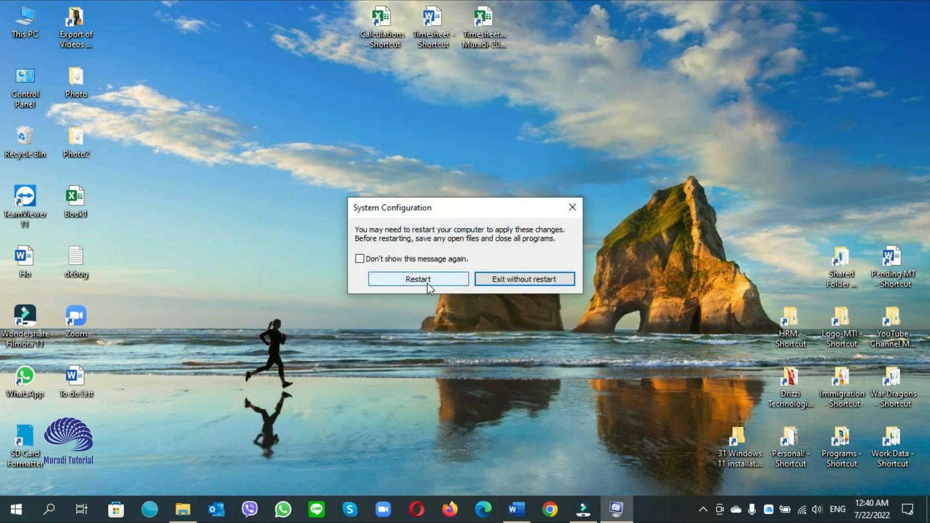
Reopen System Configuration, hide Microsoft services, review entries like User Energy Server Service queencreek, then close
left_click(48, 509)
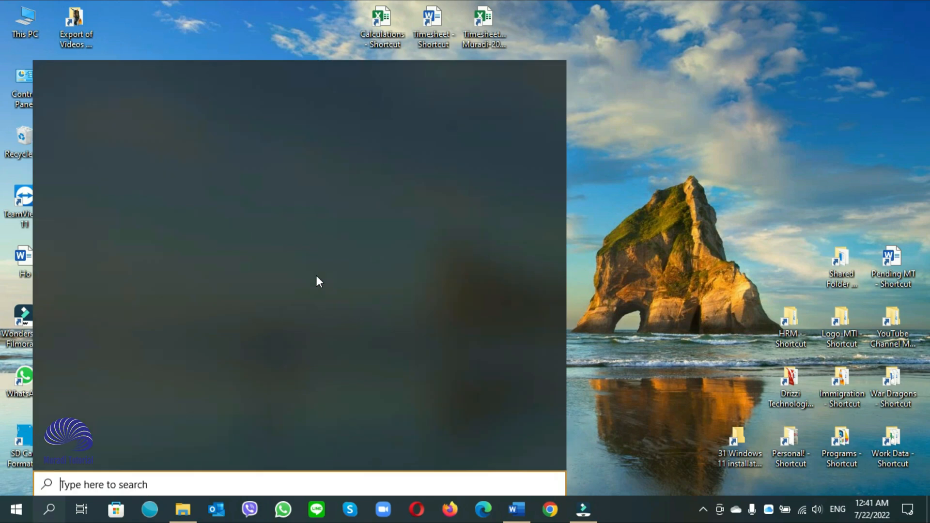
type("misconfig")
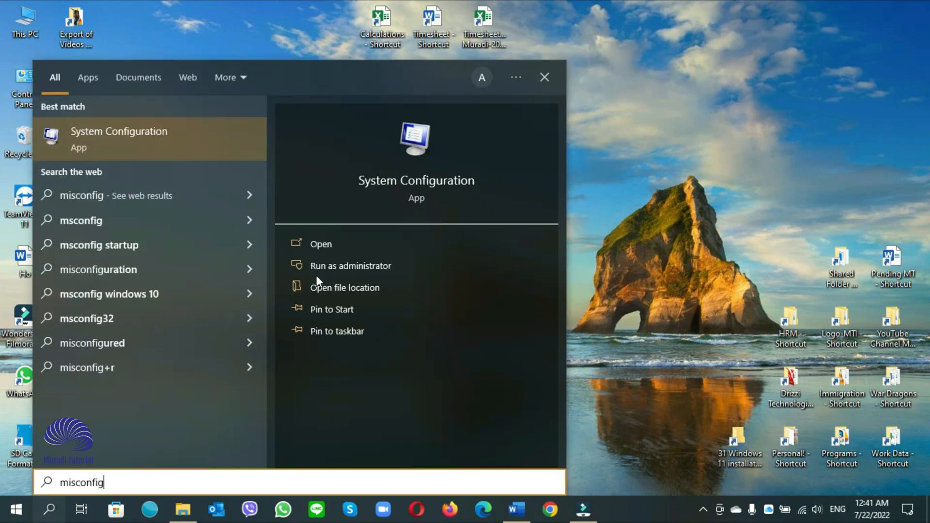
left_click(321, 245)
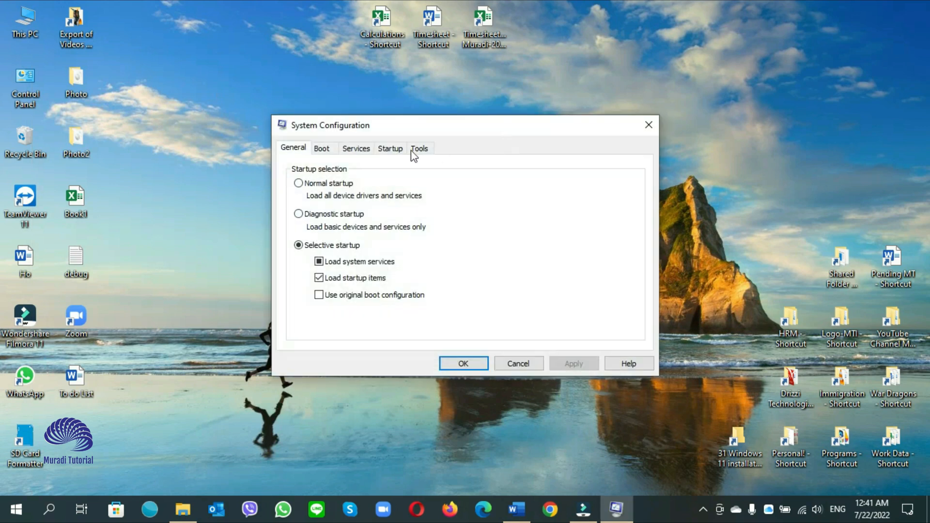
left_click(356, 148)
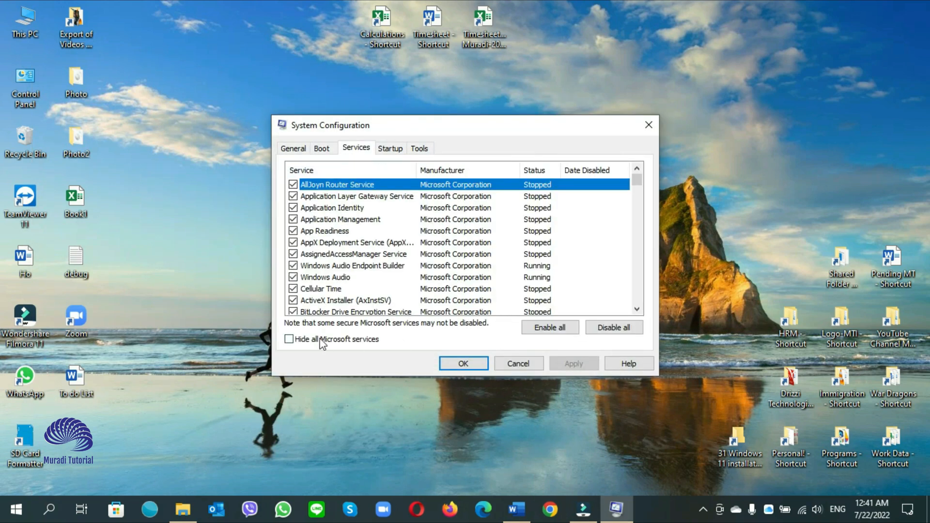
left_click(288, 339)
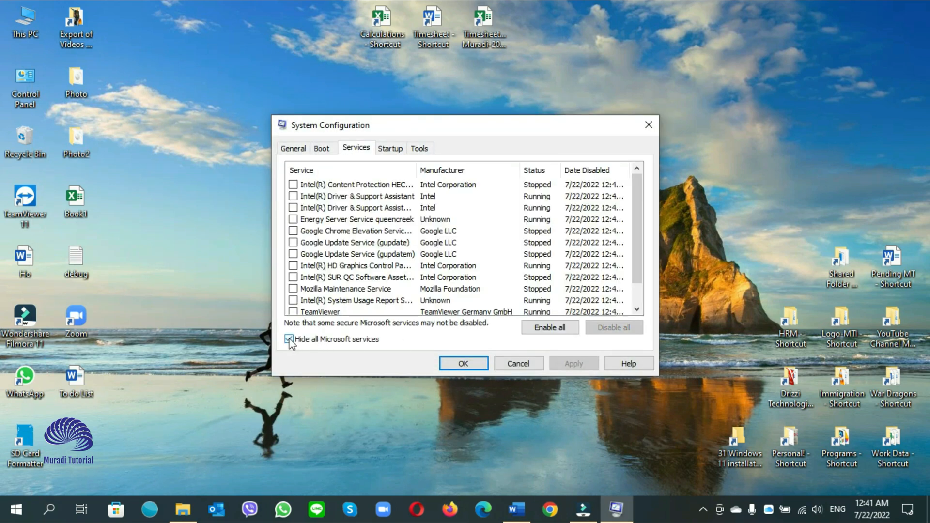
left_click(289, 340)
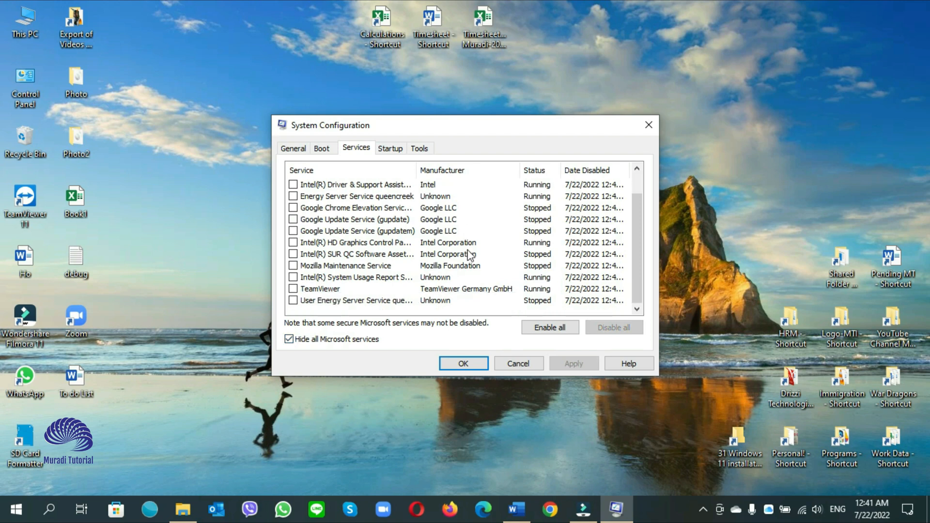
left_click(293, 300)
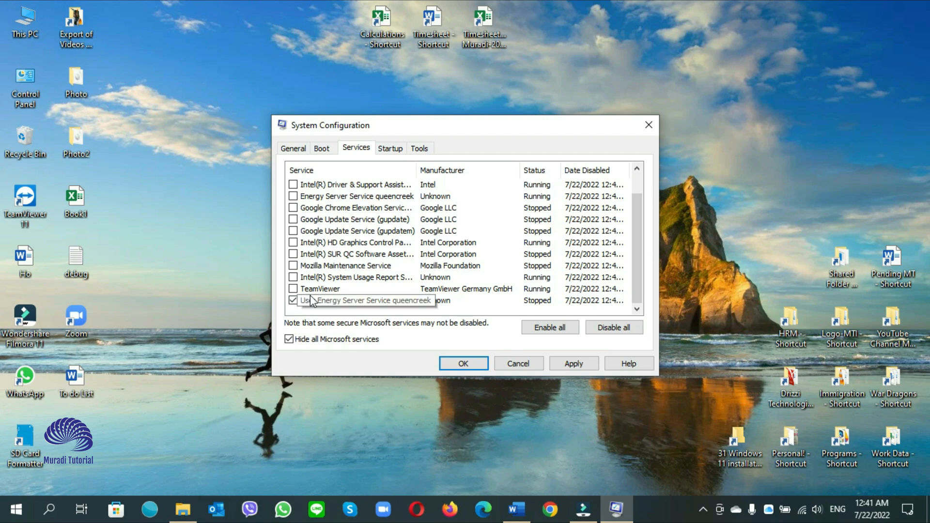
left_click(574, 363)
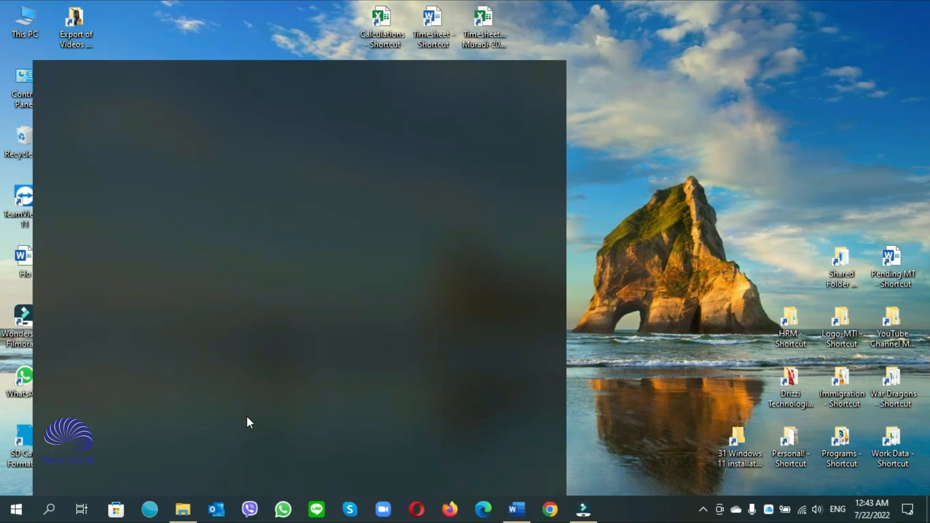
Open System Restore via a 'restore' search, browse the Automatic and Intel restore points, then cancel
left_click(48, 508)
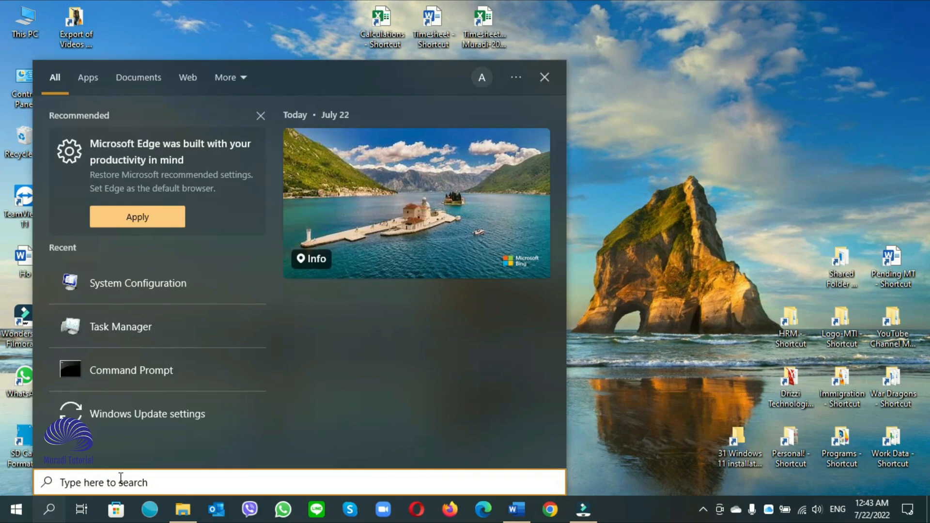
type("reset this PC")
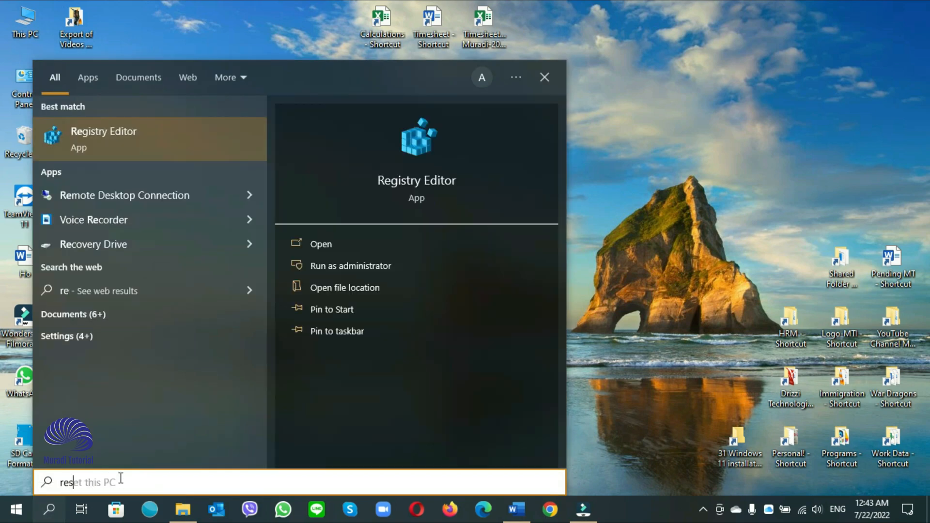
type("restore")
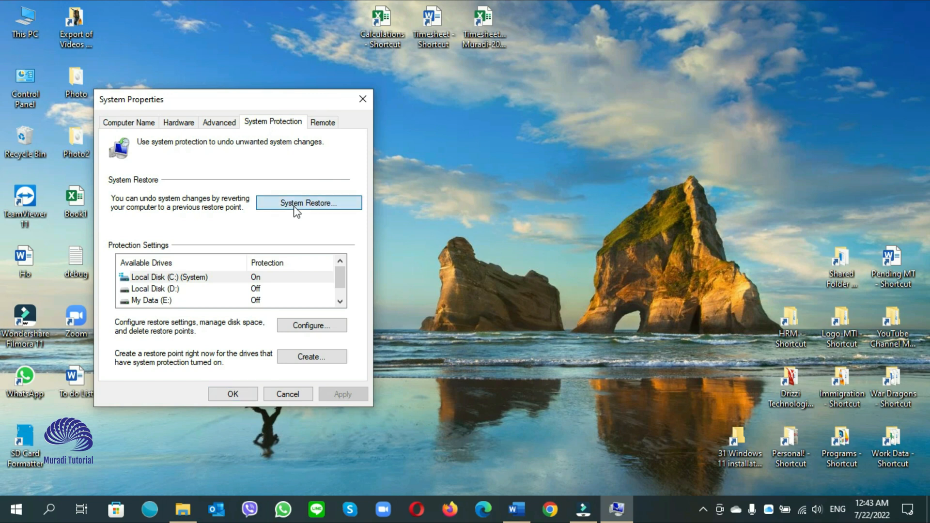
left_click(309, 203)
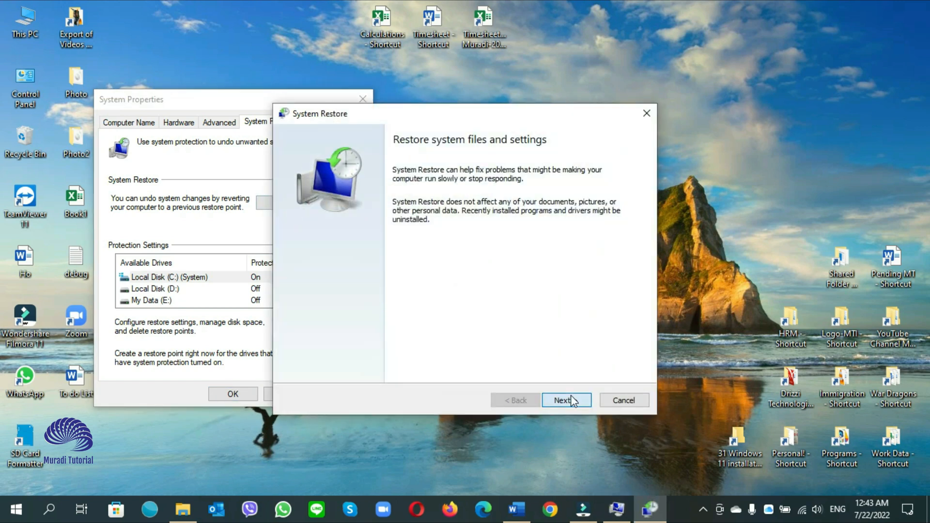
left_click(566, 400)
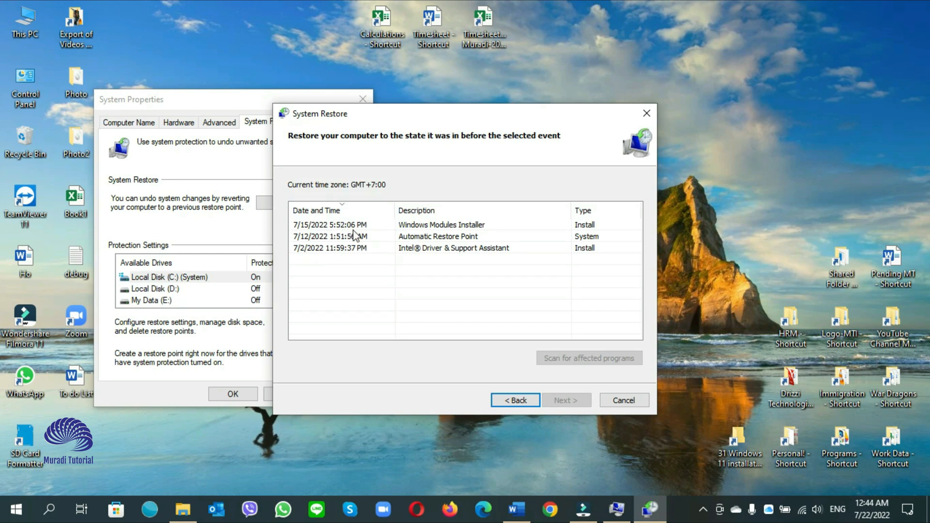
mouse_move(418, 238)
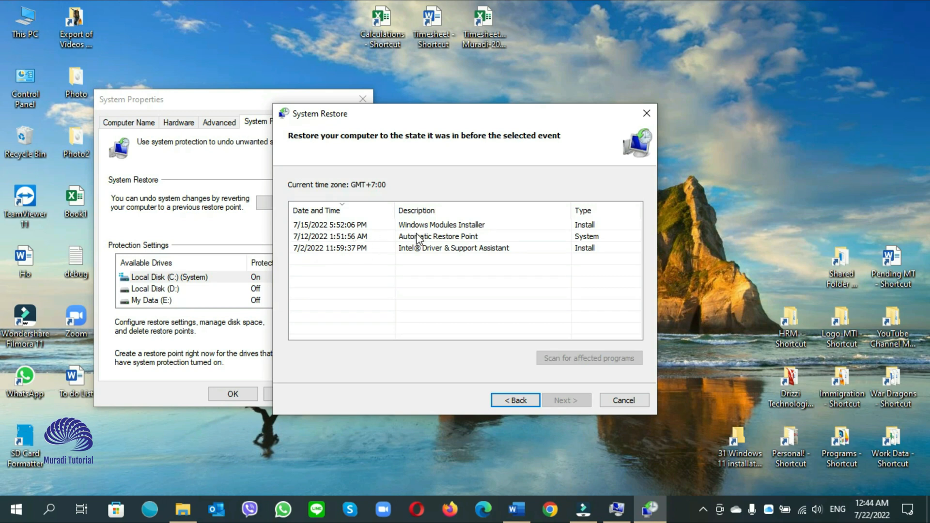
mouse_move(427, 244)
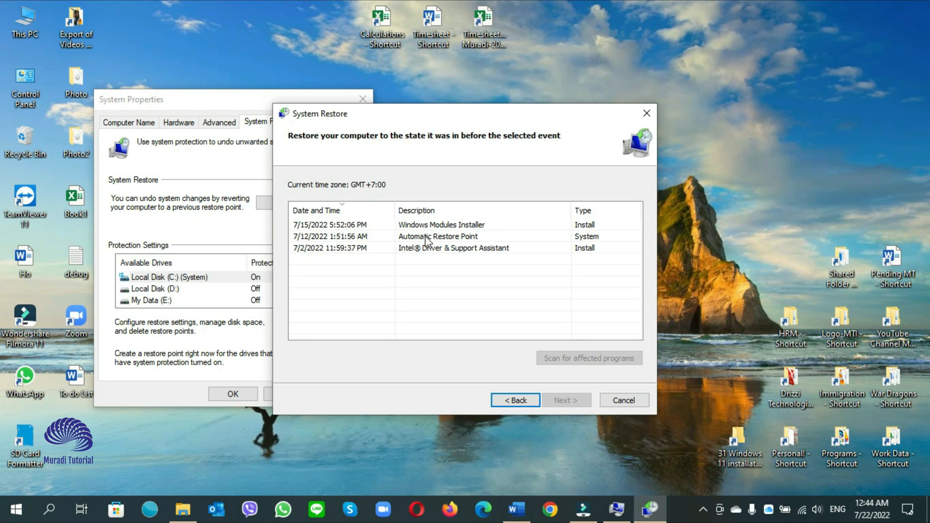
left_click(438, 237)
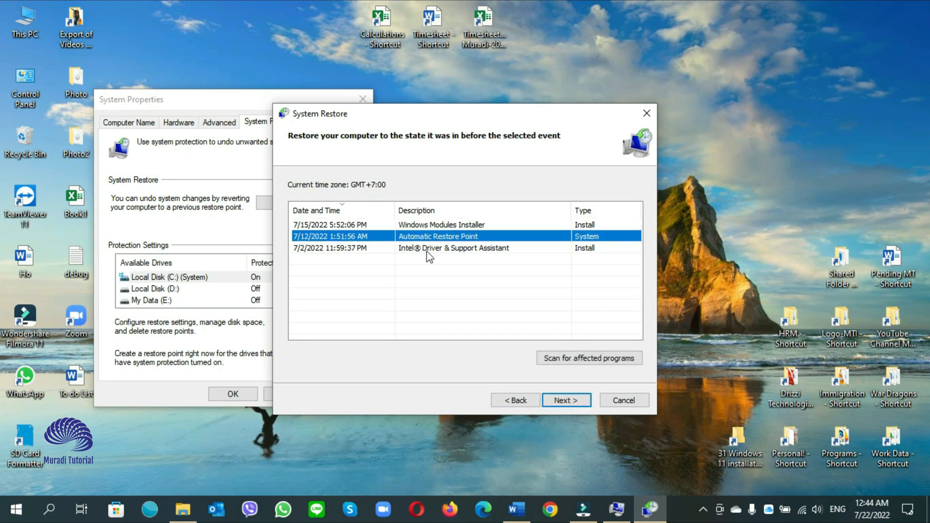
left_click(454, 248)
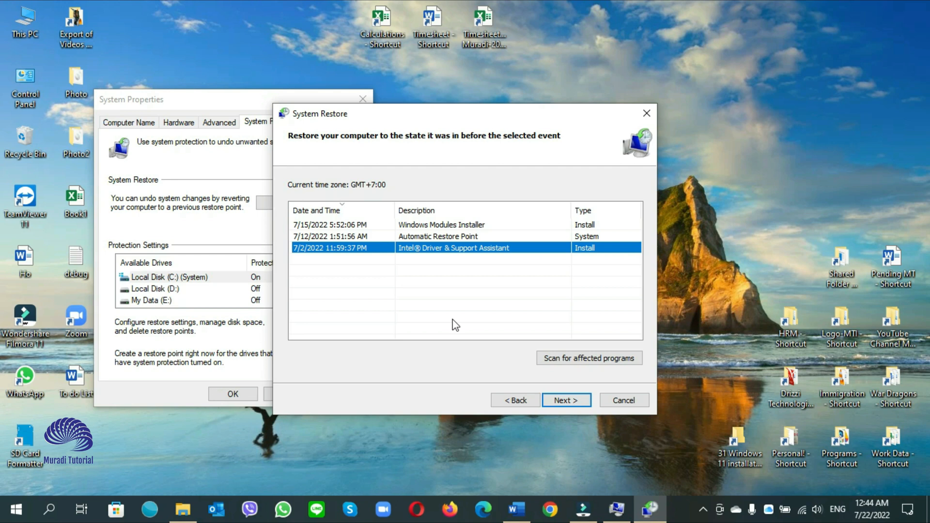
mouse_move(409, 273)
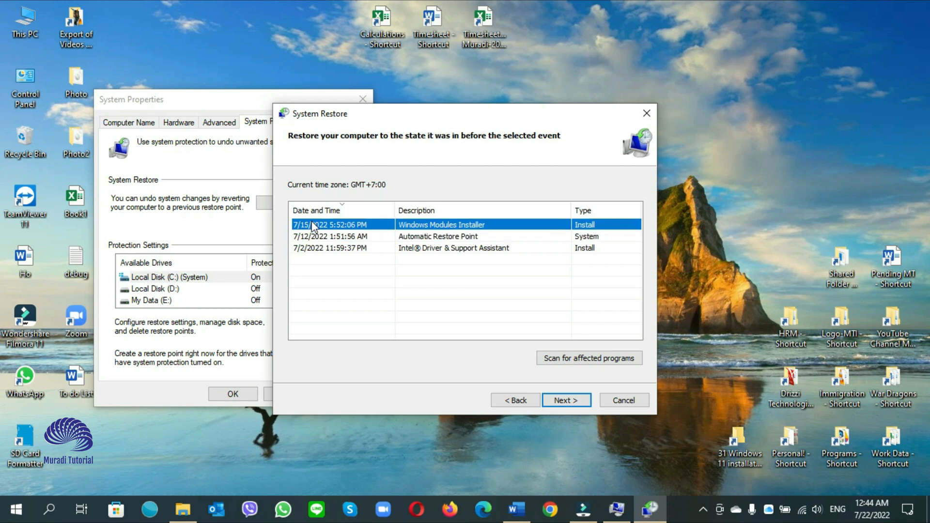
mouse_move(320, 243)
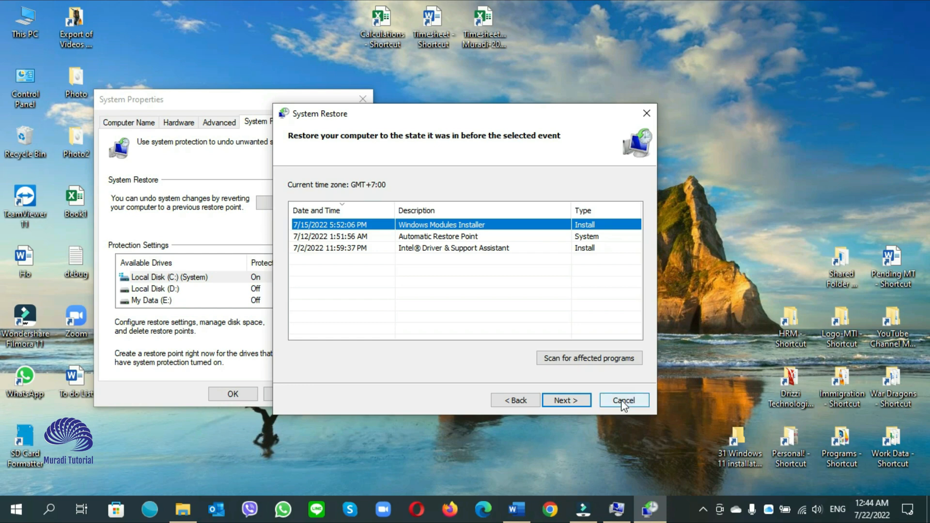
left_click(625, 400)
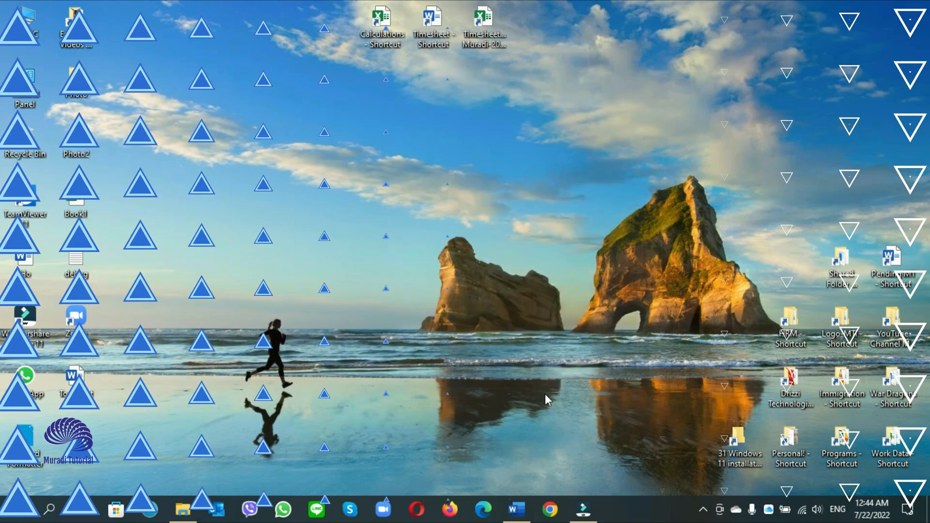
Type 'registry Editor', then 'reset this PC' into the taskbar search box
left_click(50, 509)
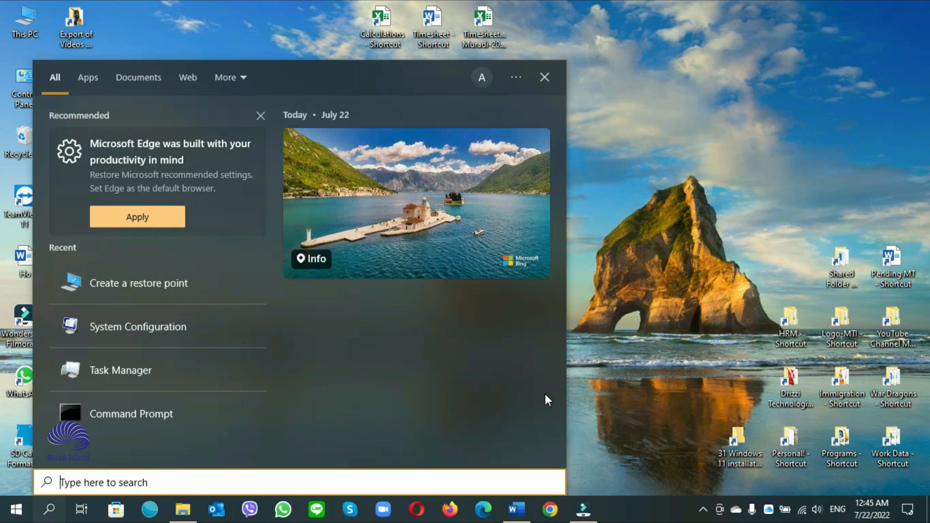
type("registry Editor")
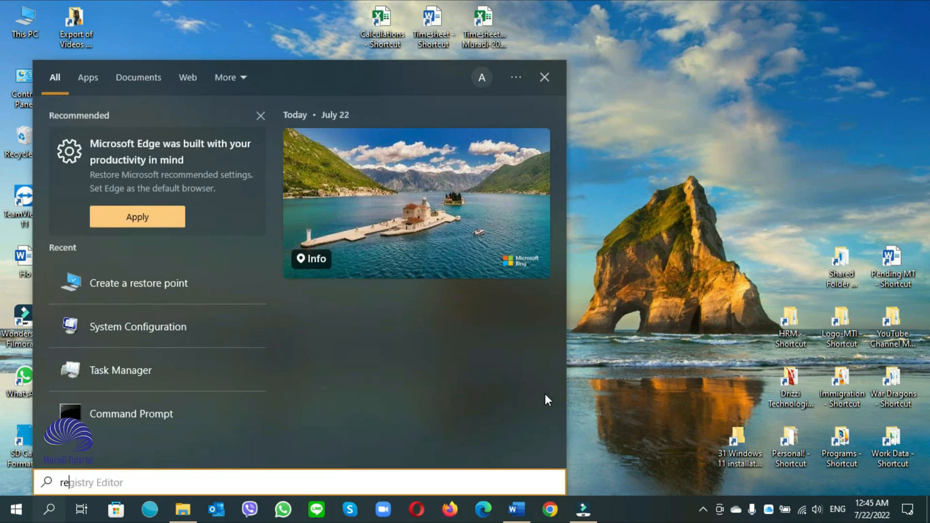
type("reset this PC")
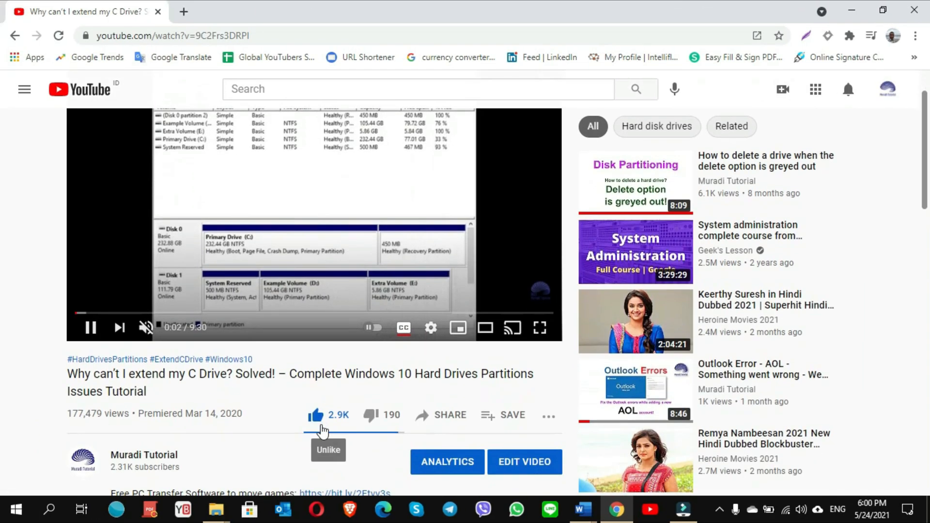
Scroll through the tutorial's comments, then open the Muradi Tutorial channel's Videos tab
scroll("down", 3)
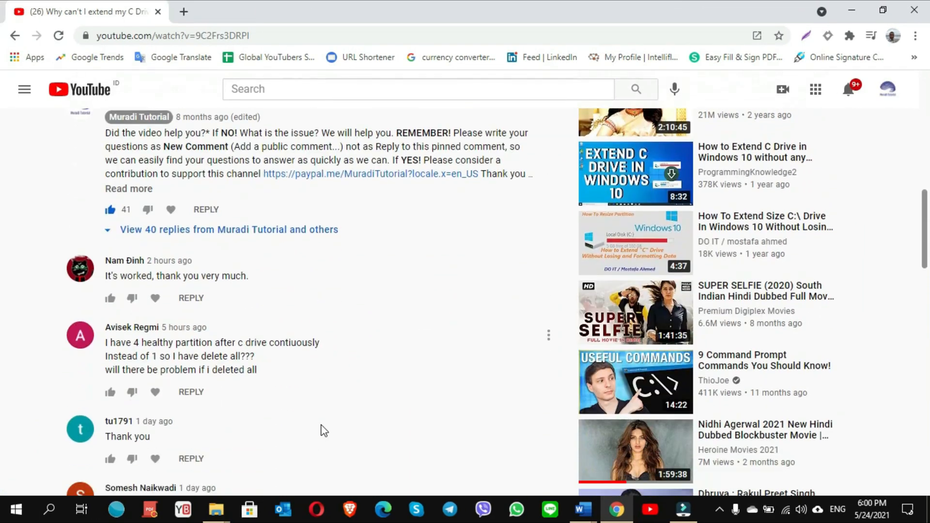
scroll("down", 3)
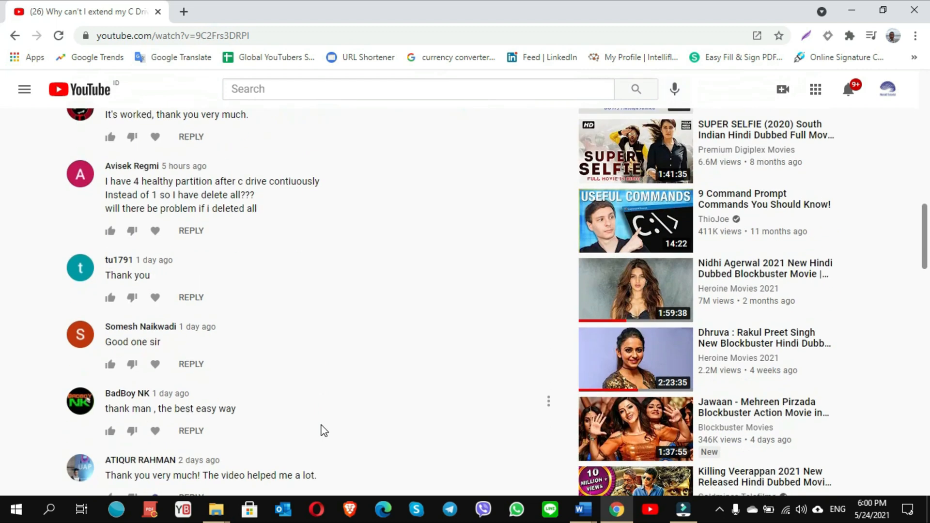
scroll("down", 3)
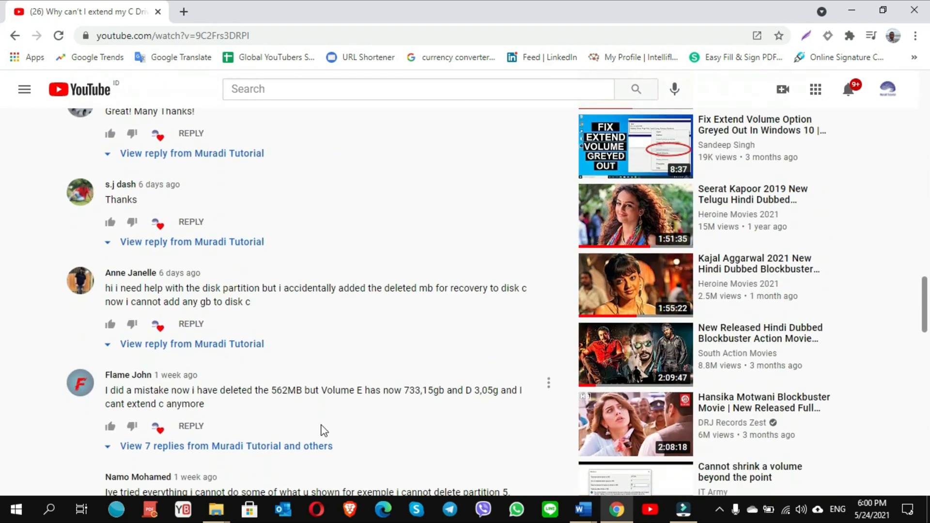
scroll("down", 3)
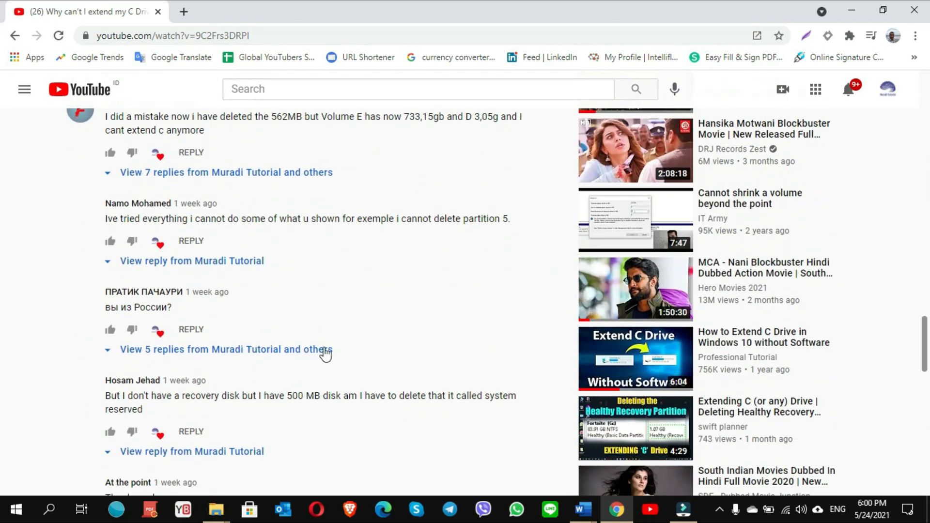
scroll("down", 3)
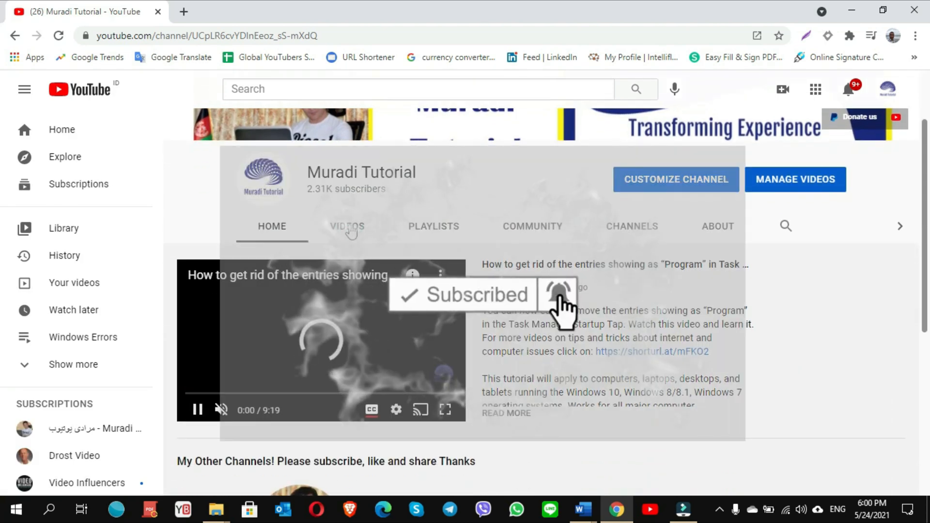
left_click(346, 226)
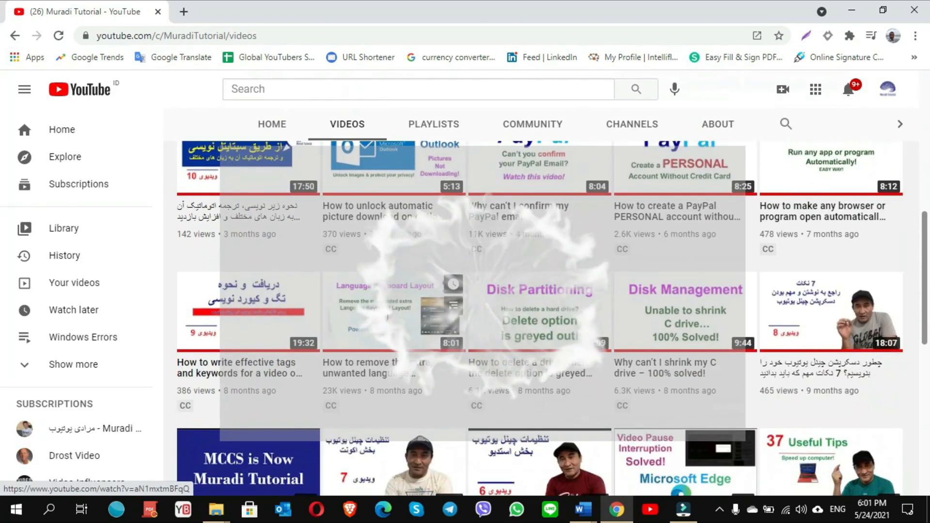